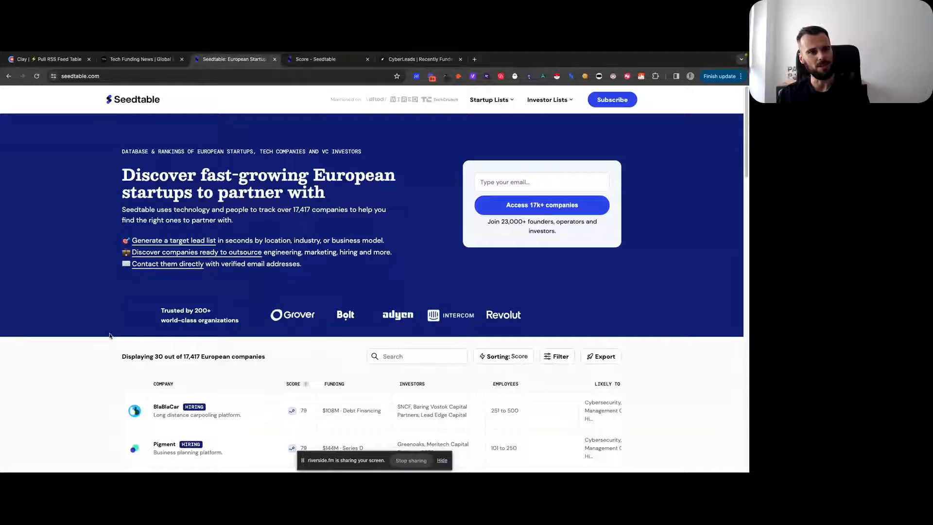
{"action": "mouse_move", "coordinate": [108, 365]}
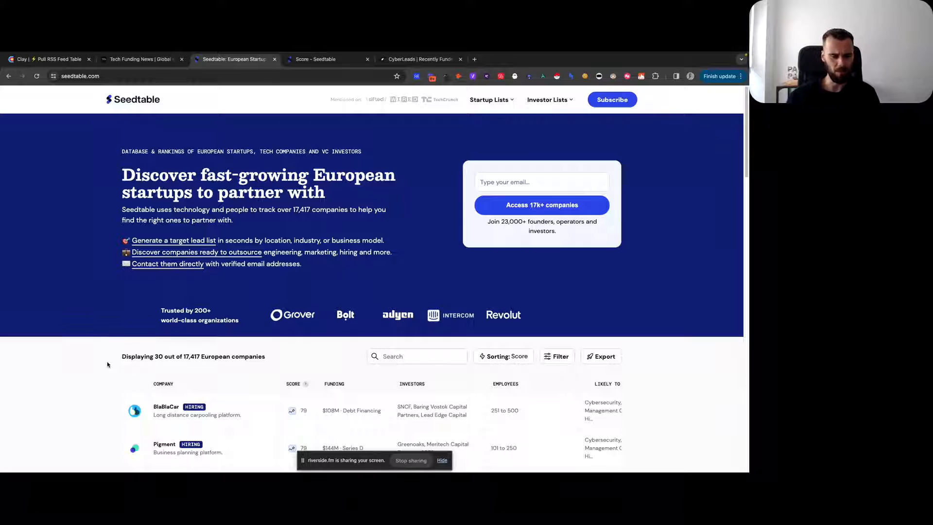
Review the CyberLeads recently funded startups page
{"action": "scroll", "scroll_direction": "down", "scroll_amount": 3}
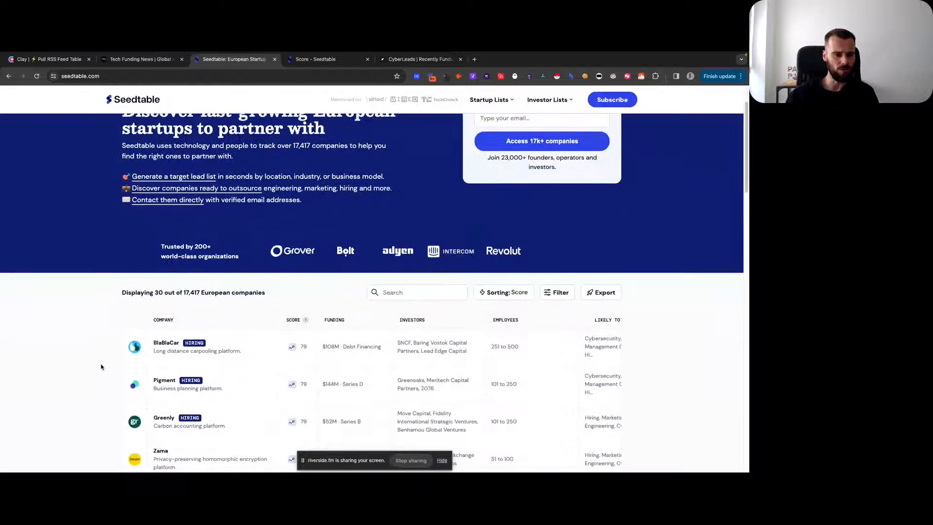
{"action": "scroll", "scroll_direction": "down", "scroll_amount": 3}
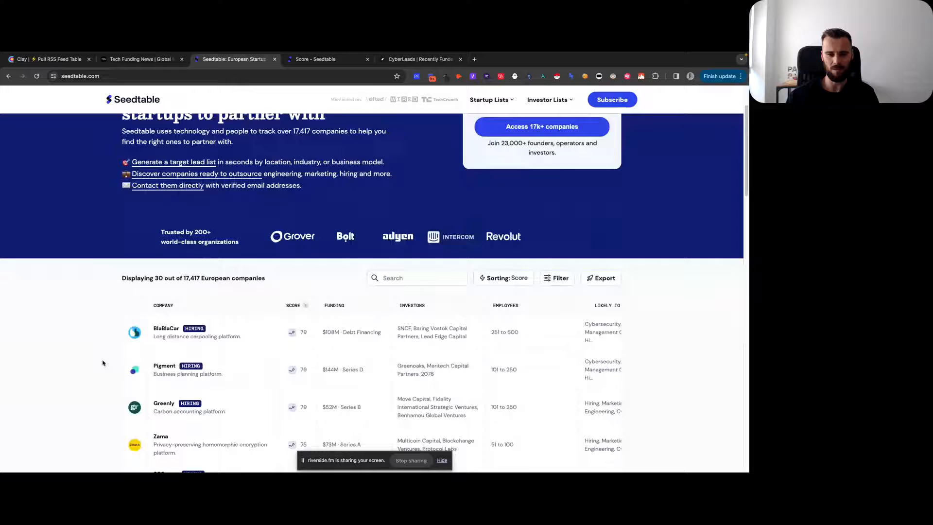
{"action": "scroll", "scroll_direction": "up", "scroll_amount": 3}
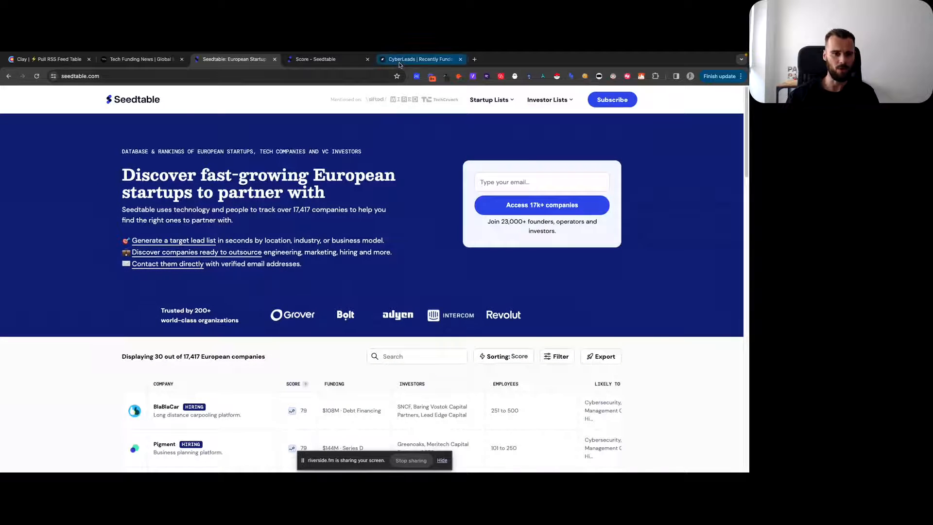
{"action": "left_click", "coordinate": [423, 59]}
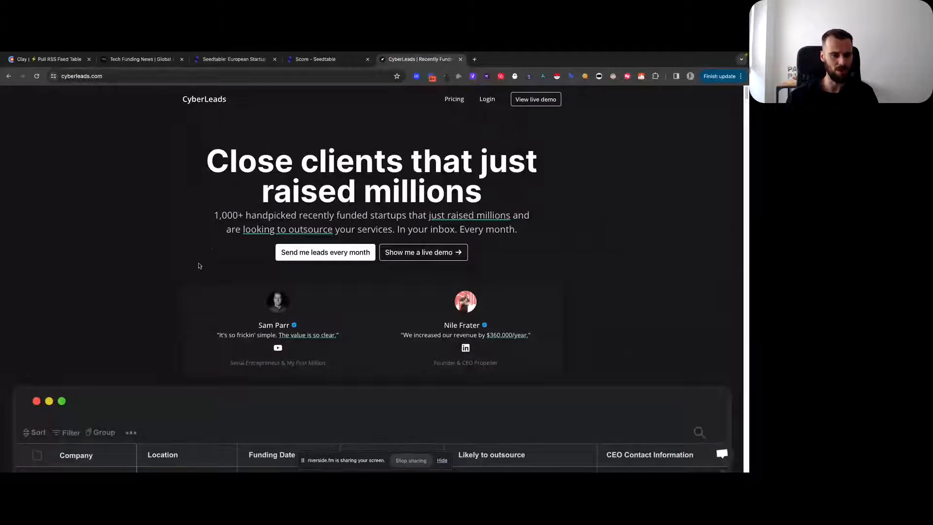
{"action": "scroll", "scroll_direction": "down", "scroll_amount": 3}
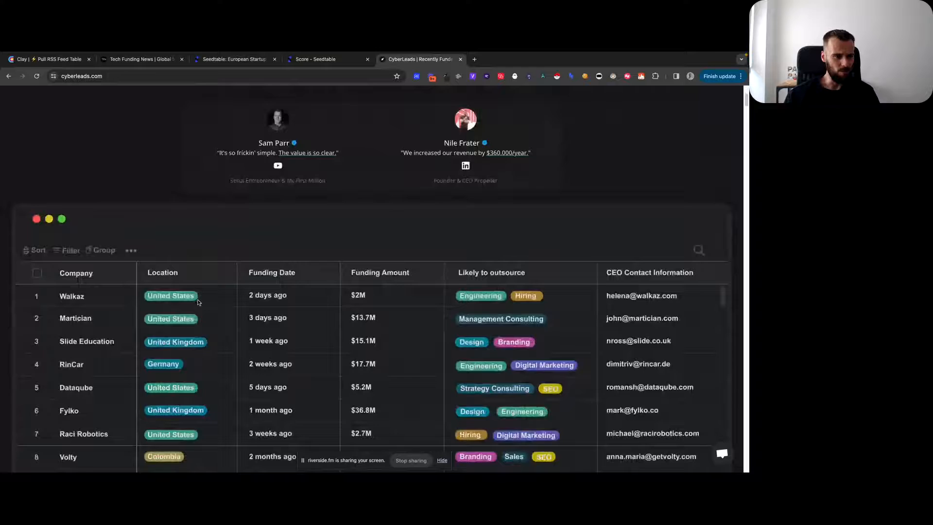
{"action": "scroll", "scroll_direction": "down", "scroll_amount": 3}
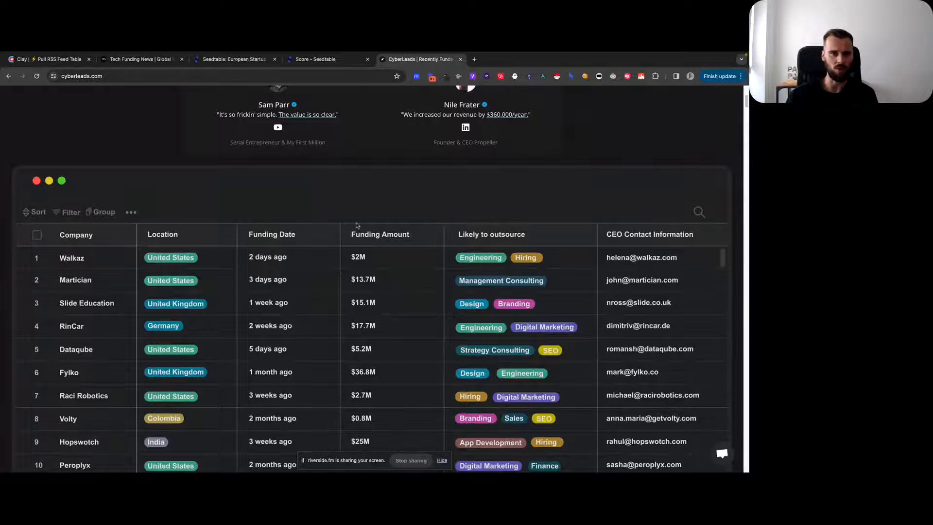
Browse the Seedtable company list and view BlaBlaCar's score details
{"action": "left_click", "coordinate": [233, 60]}
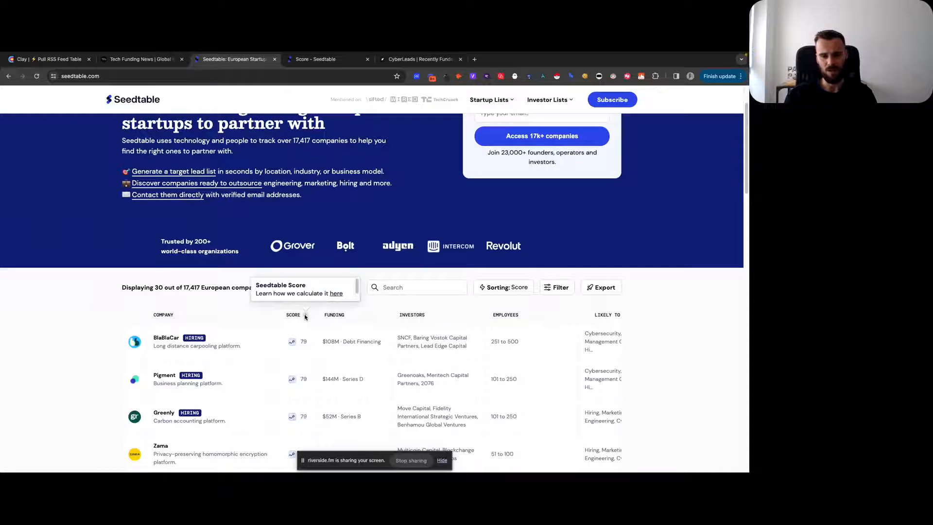
{"action": "scroll", "scroll_direction": "down", "scroll_amount": 3}
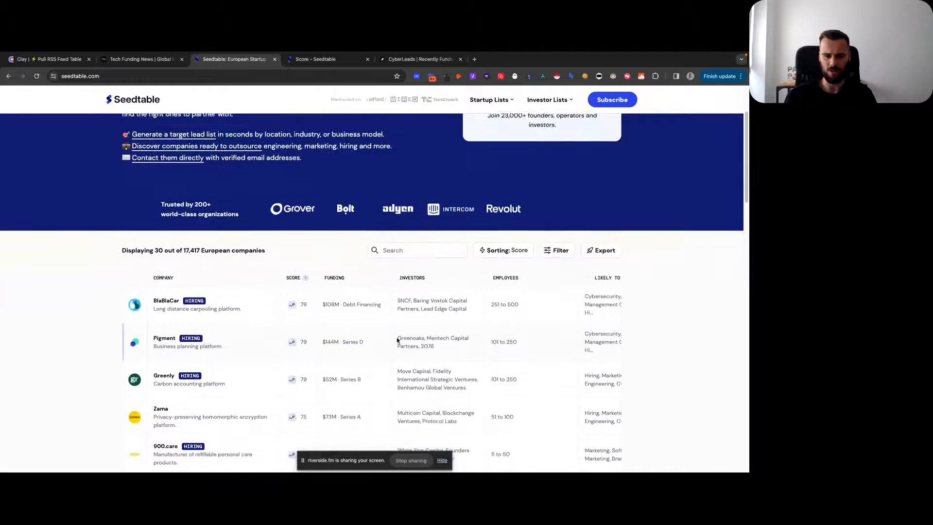
{"action": "scroll", "scroll_direction": "down", "scroll_amount": 3}
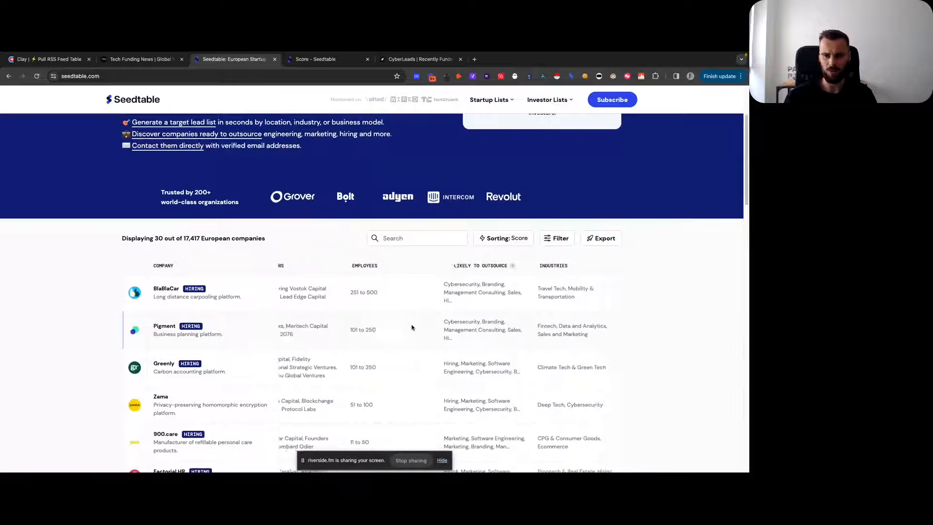
{"action": "mouse_move", "coordinate": [451, 265]}
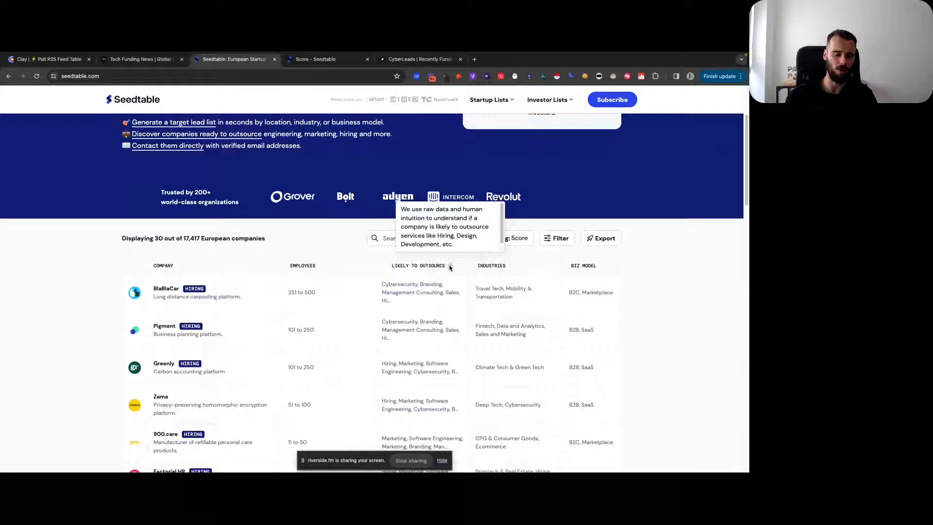
{"action": "mouse_move", "coordinate": [355, 293]}
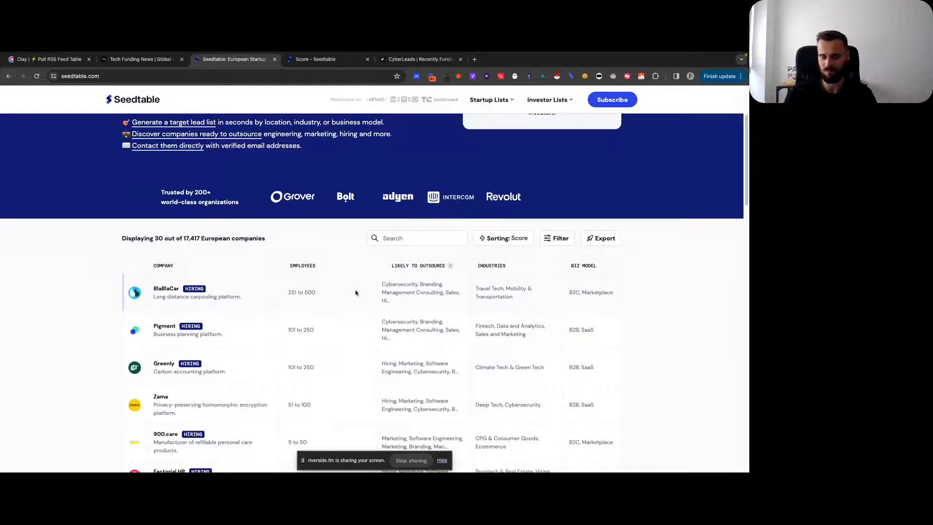
{"action": "scroll", "scroll_direction": "down", "scroll_amount": 3}
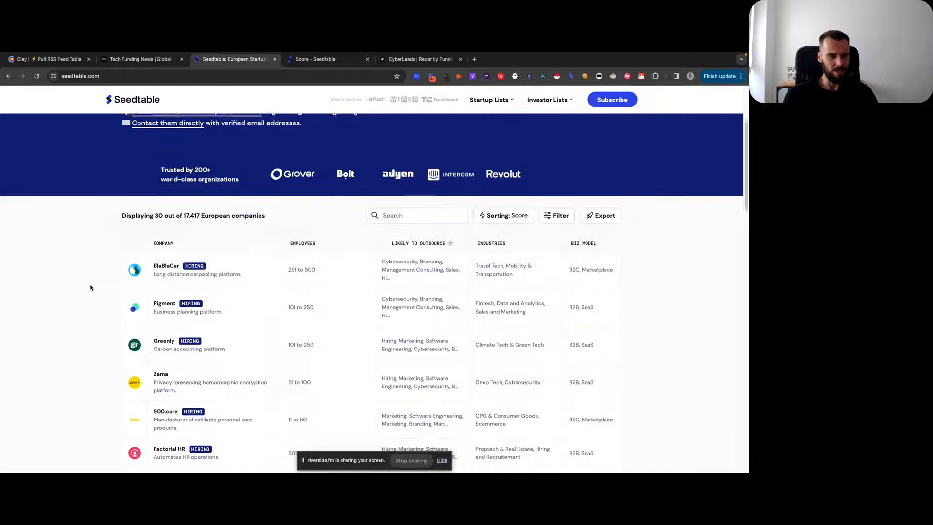
{"action": "scroll", "scroll_direction": "up", "scroll_amount": 3}
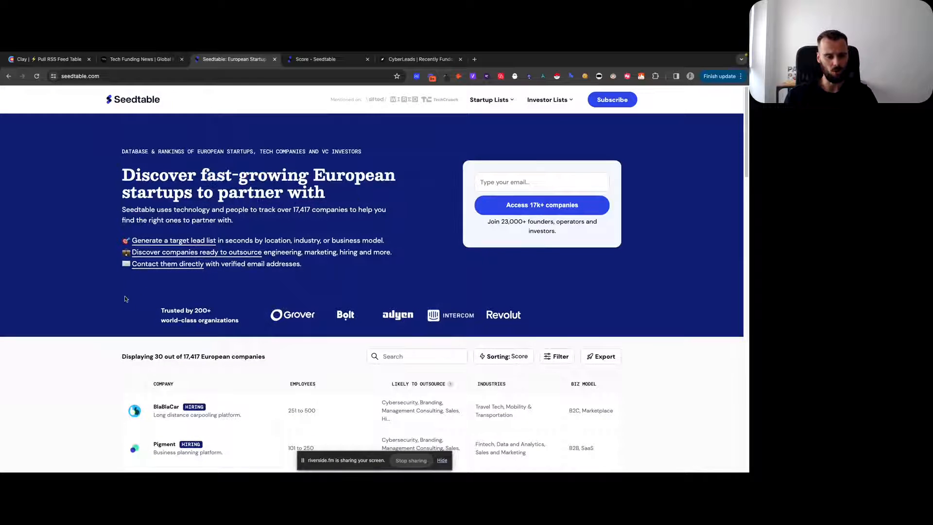
{"action": "scroll", "scroll_direction": "down", "scroll_amount": 3}
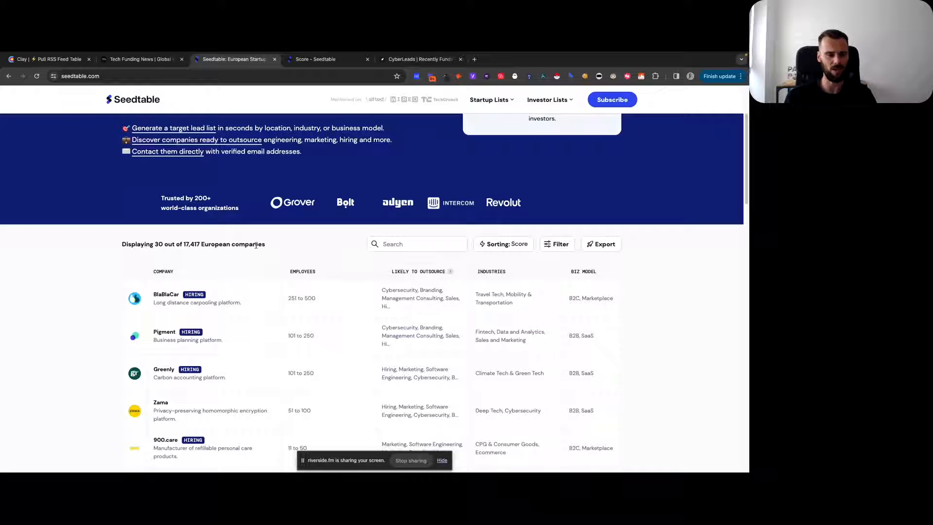
{"action": "scroll", "scroll_direction": "down", "scroll_amount": 3}
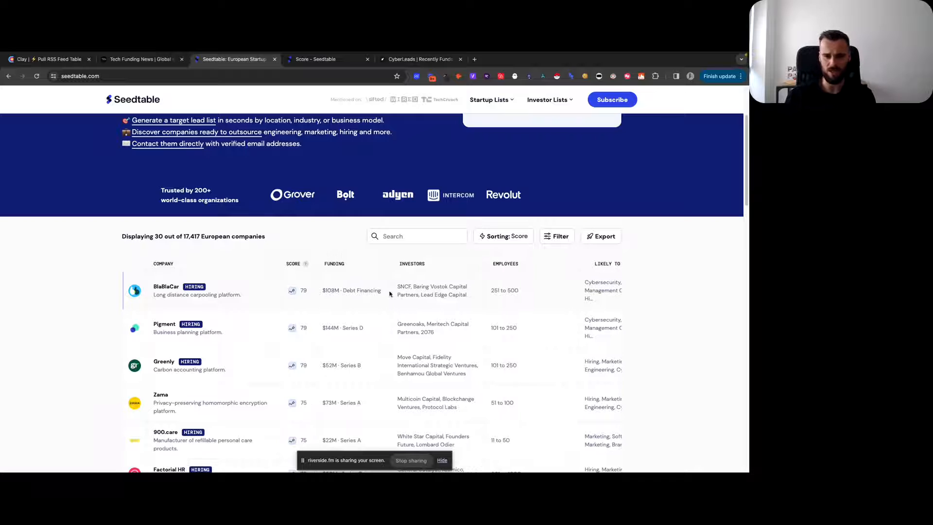
{"action": "mouse_move", "coordinate": [101, 269]}
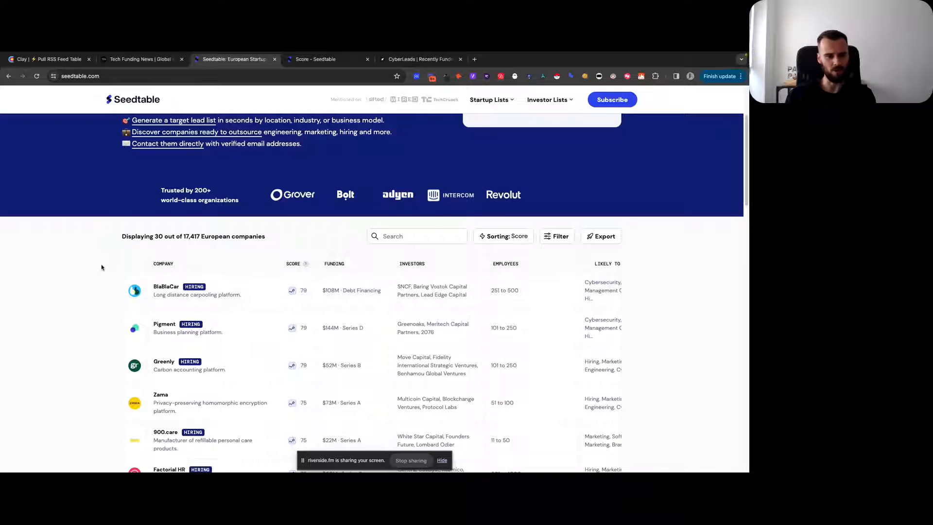
{"action": "scroll", "scroll_direction": "down", "scroll_amount": 3}
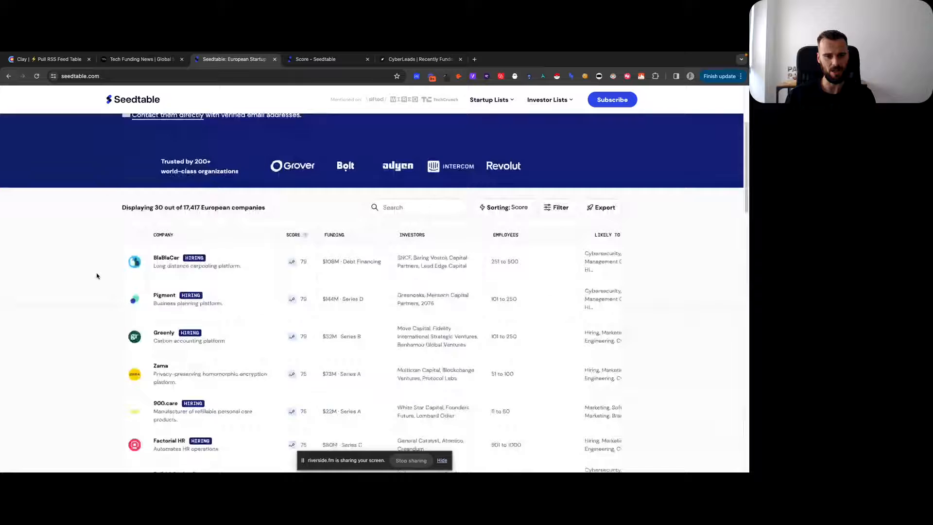
{"action": "scroll", "scroll_direction": "up", "scroll_amount": 3}
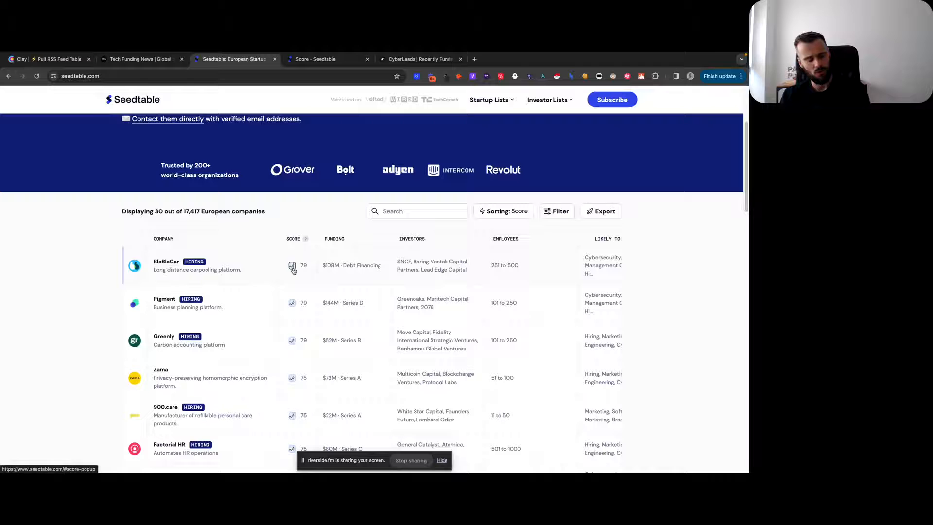
{"action": "left_click", "coordinate": [291, 266]}
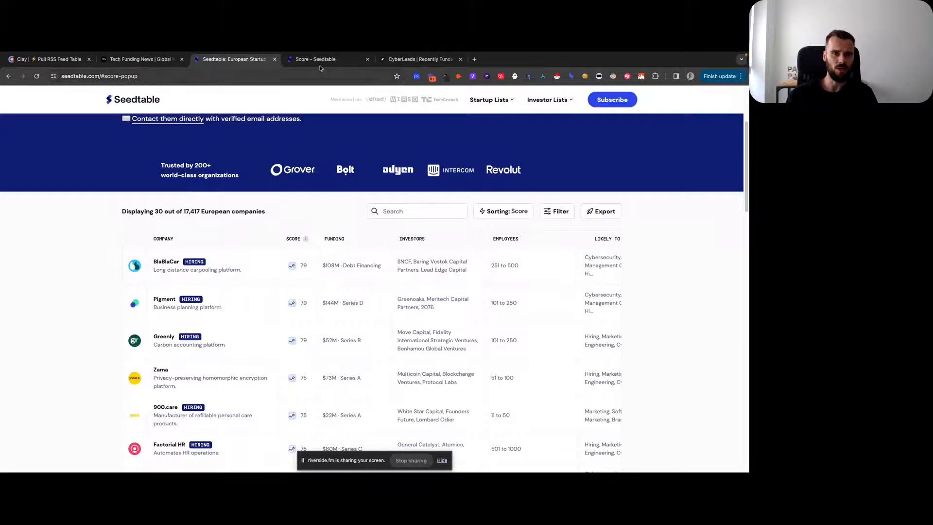
Read through Seedtable's 1–100 momentum score explanation and return to its top
{"action": "left_click", "coordinate": [315, 59]}
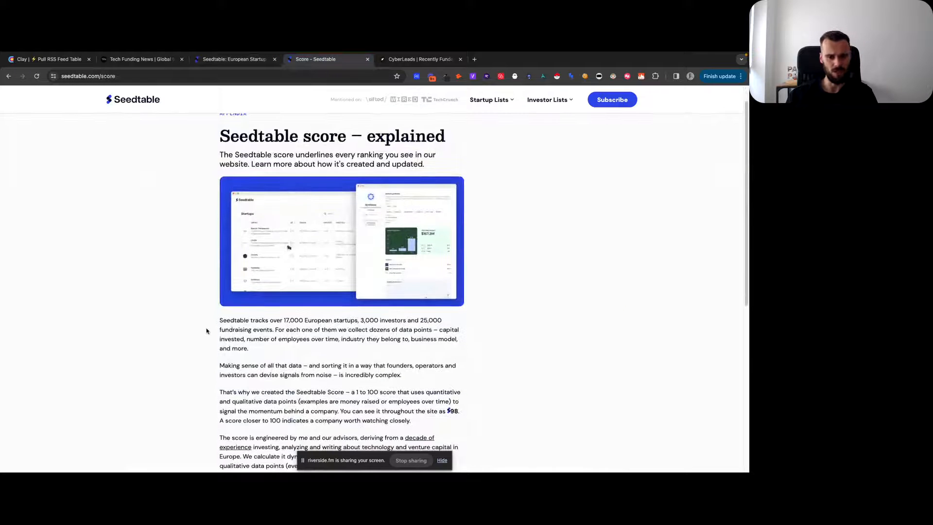
{"action": "scroll", "scroll_direction": "down", "scroll_amount": 3}
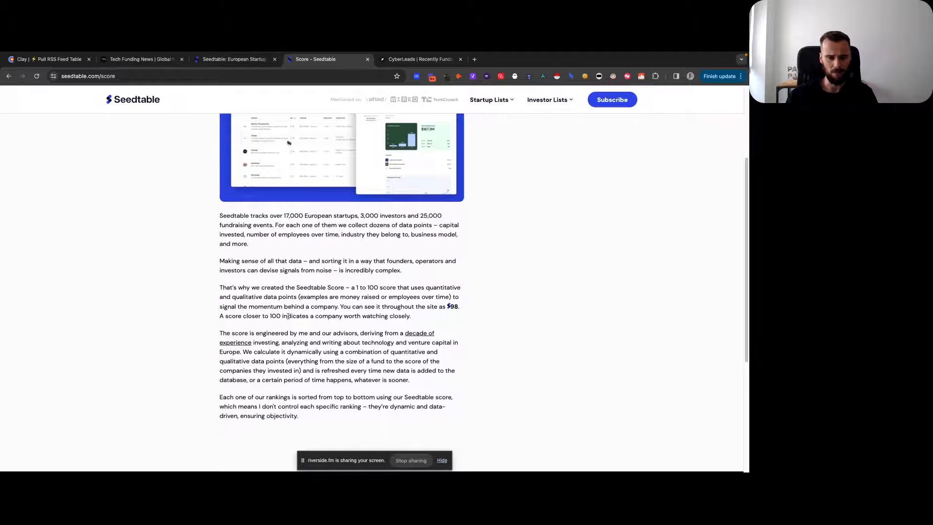
{"action": "scroll", "scroll_direction": "down", "scroll_amount": 3}
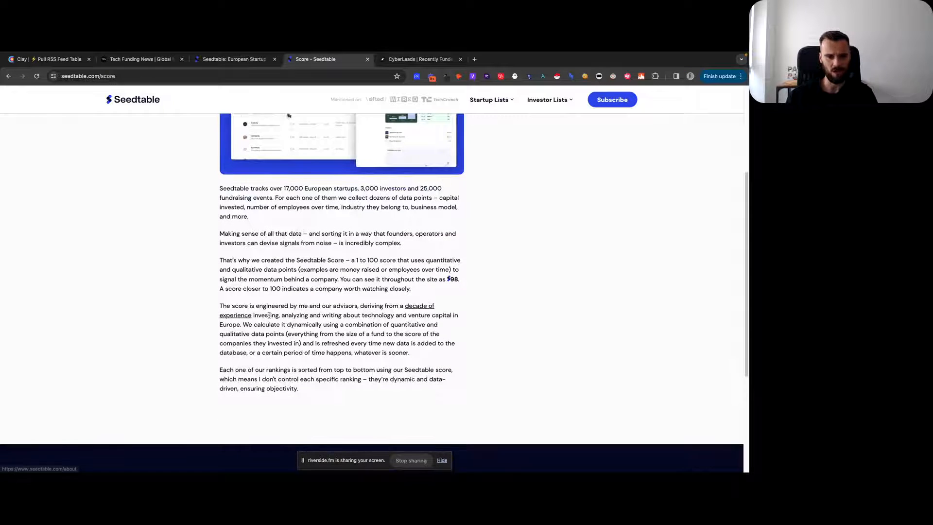
{"action": "scroll", "scroll_direction": "down", "scroll_amount": 3}
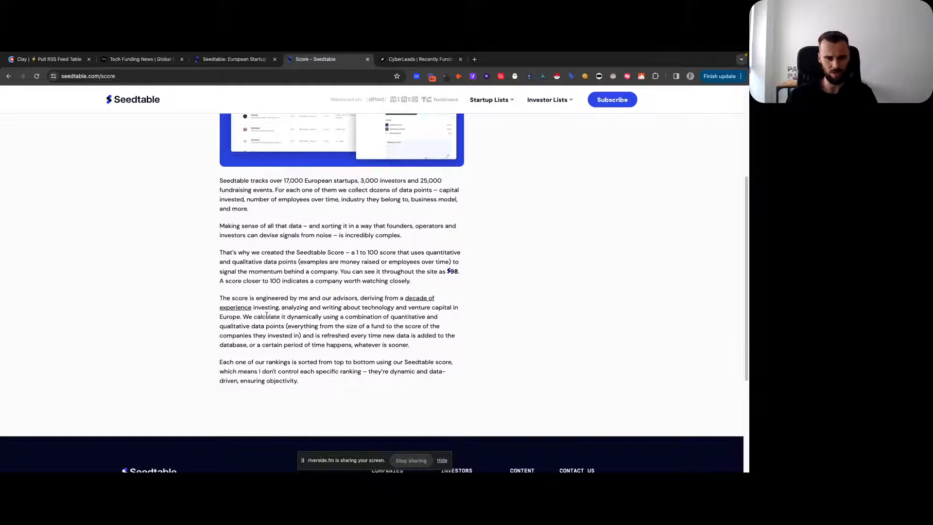
{"action": "scroll", "scroll_direction": "up", "scroll_amount": 3}
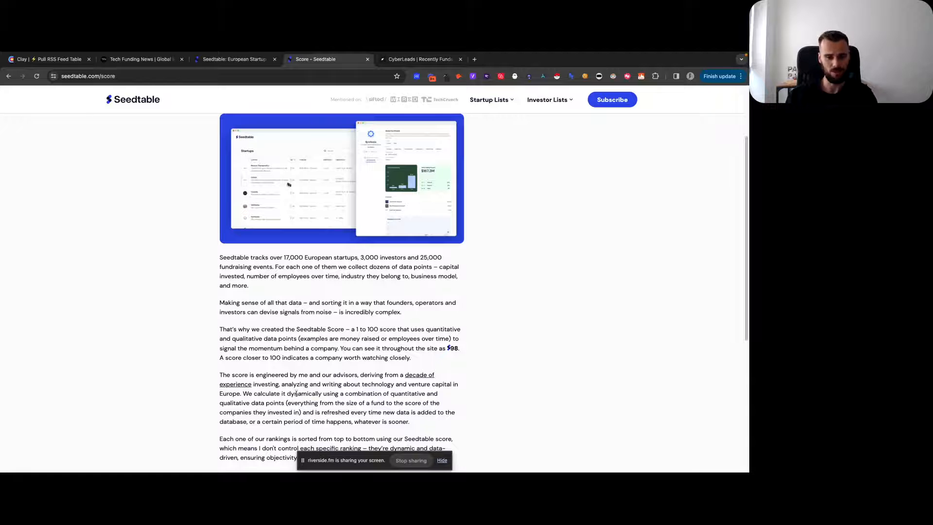
{"action": "scroll", "scroll_direction": "down", "scroll_amount": 3}
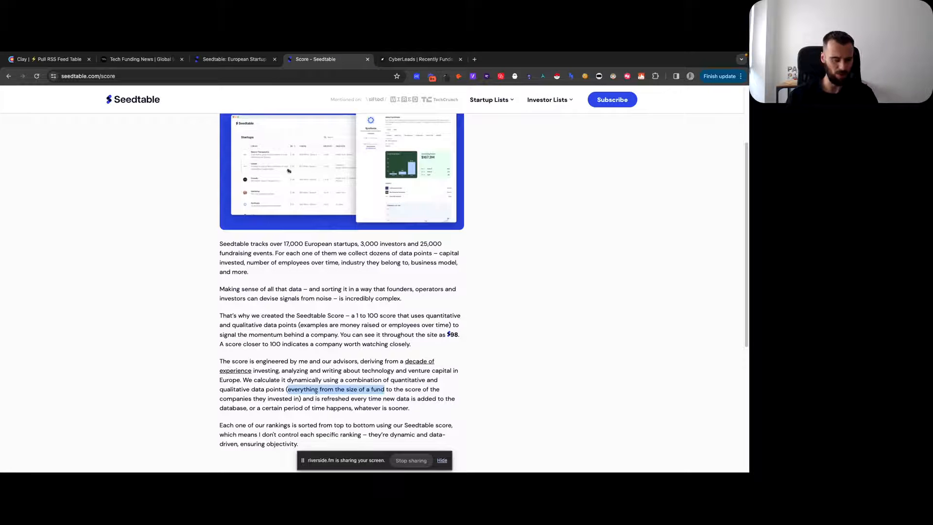
{"action": "scroll", "scroll_direction": "up", "scroll_amount": 3}
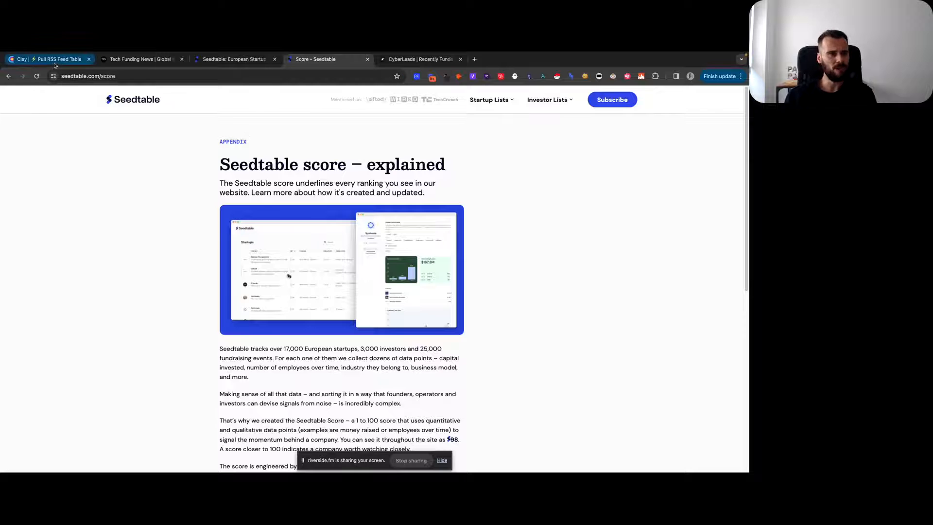
Revisit the Clay Pull RSS Feed table, then switch to the Tech Funding News homepage
{"action": "left_click", "coordinate": [48, 59]}
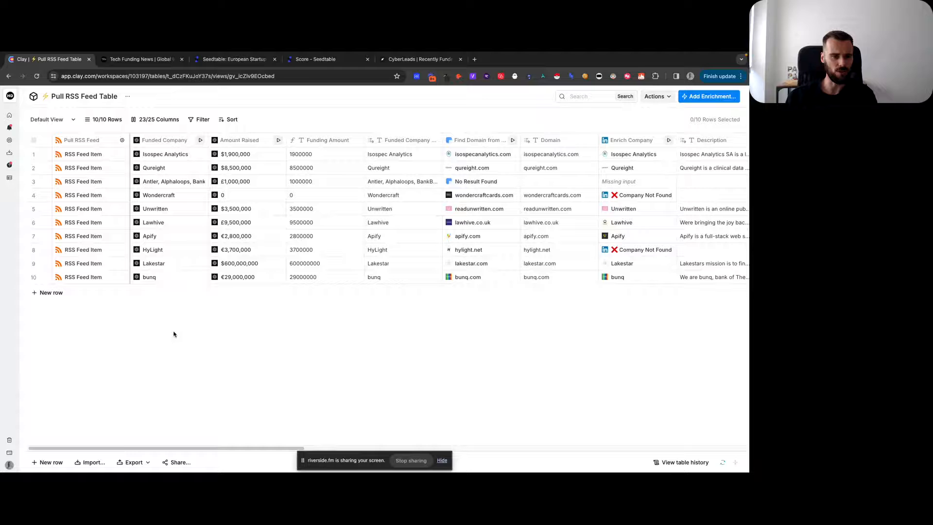
{"action": "mouse_move", "coordinate": [211, 341]}
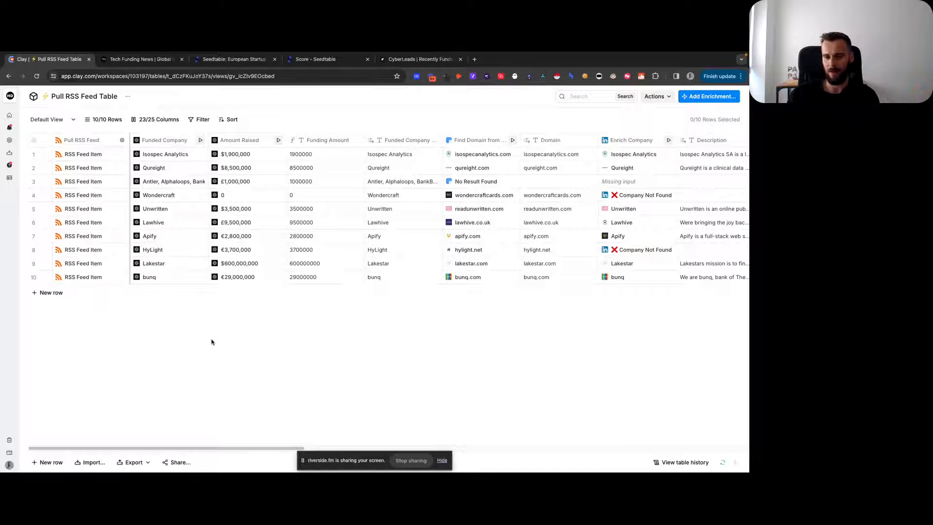
{"action": "mouse_move", "coordinate": [425, 330]}
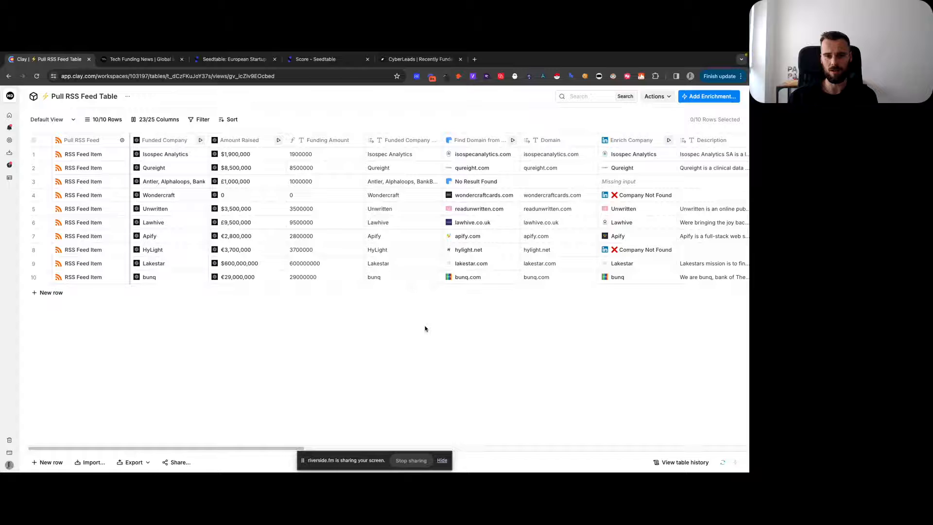
{"action": "mouse_move", "coordinate": [370, 309]}
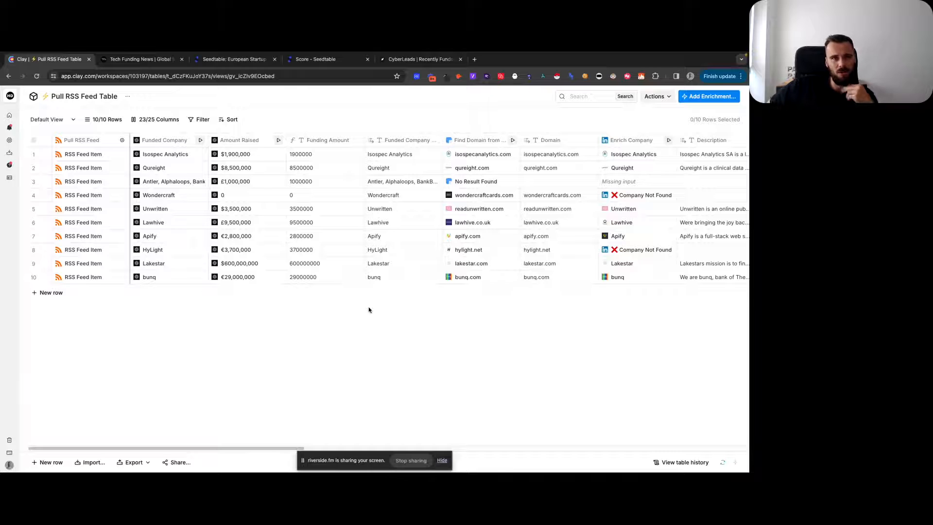
{"action": "left_click", "coordinate": [141, 59]}
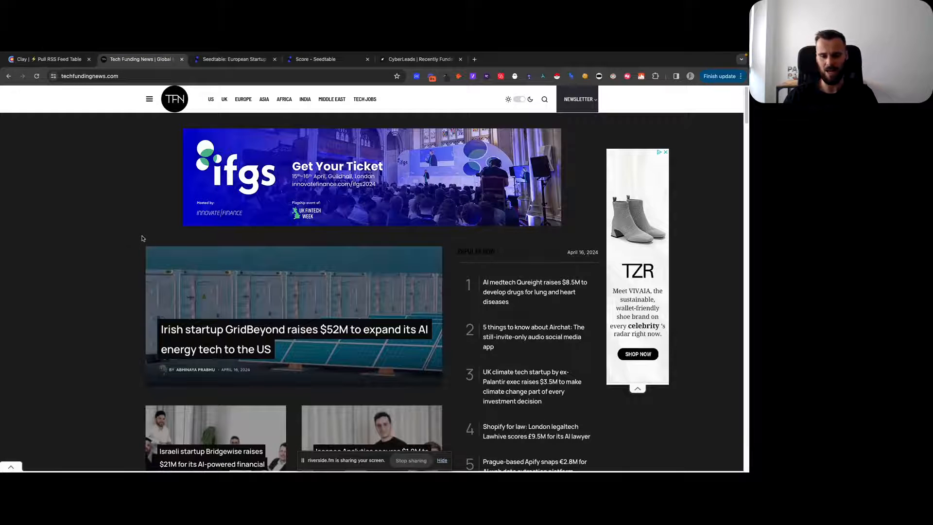
{"action": "mouse_move", "coordinate": [110, 254]}
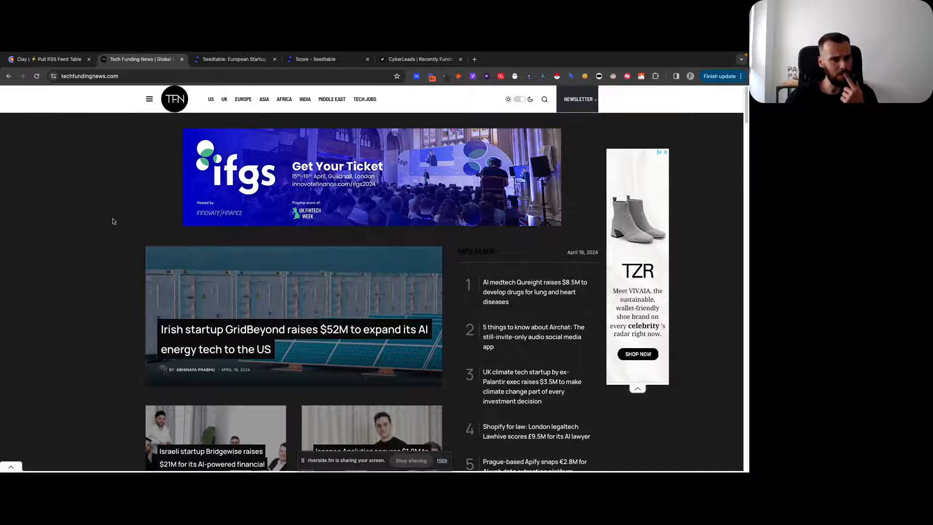
View the Tech Funding News homepage's HTML source
{"action": "left_click", "coordinate": [89, 76]}
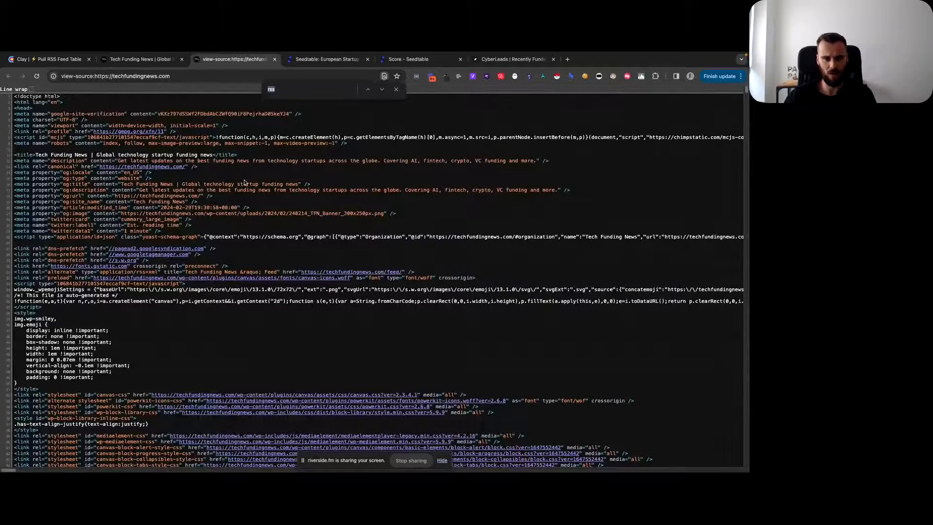
Search the source for 'rss', open techfundingnews.com/feed/, and return to the Clay table
{"action": "type", "text": "rss"}
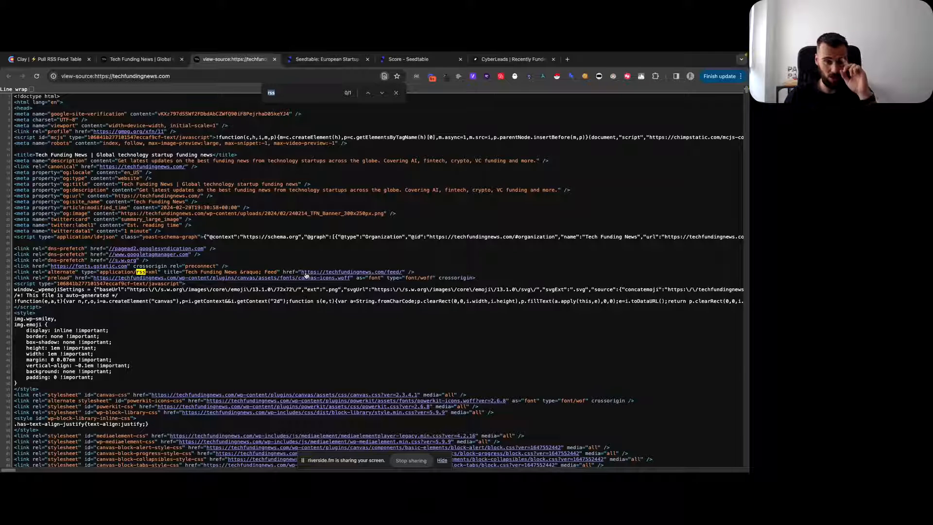
{"action": "left_click", "coordinate": [350, 271]}
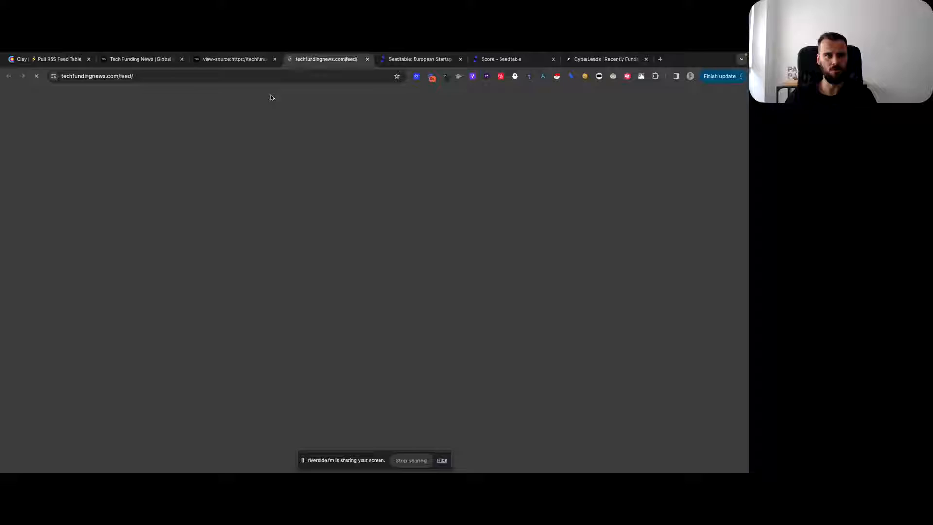
{"action": "left_click", "coordinate": [47, 59]}
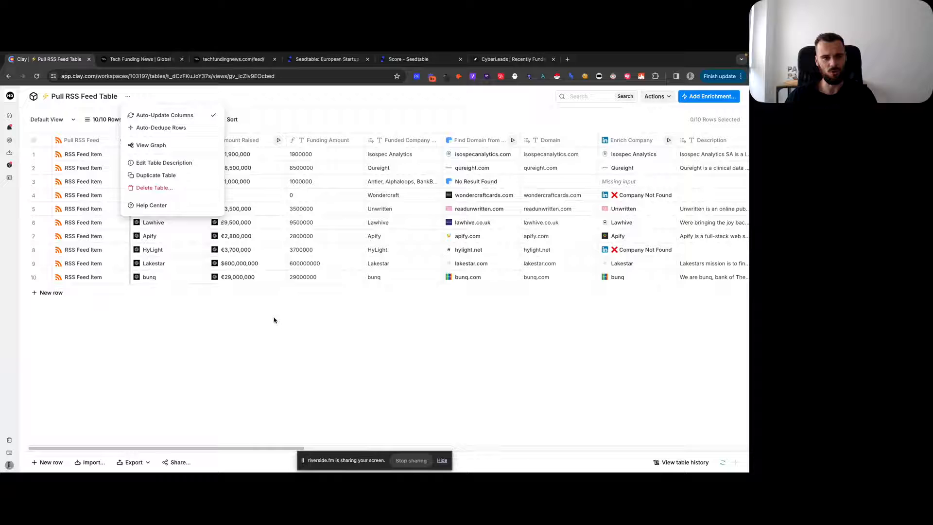
{"action": "left_click", "coordinate": [274, 320]}
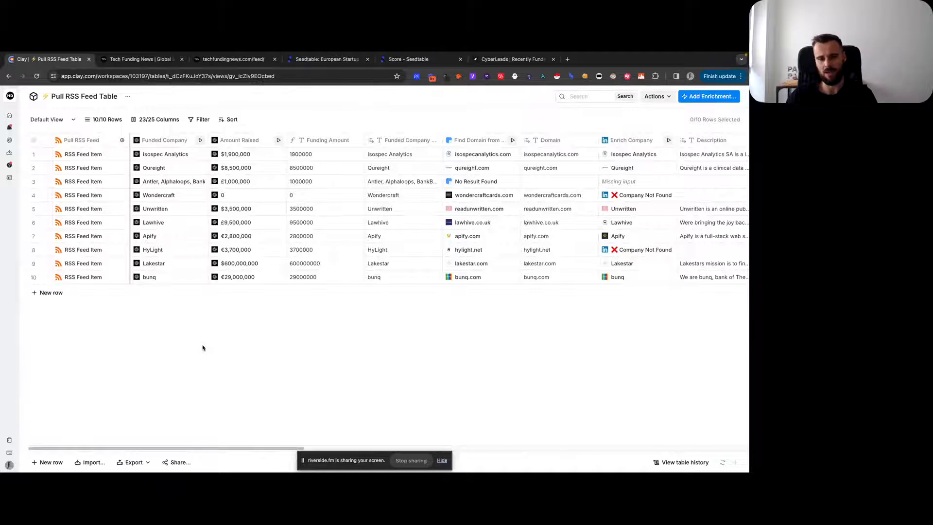
{"action": "mouse_move", "coordinate": [220, 327]}
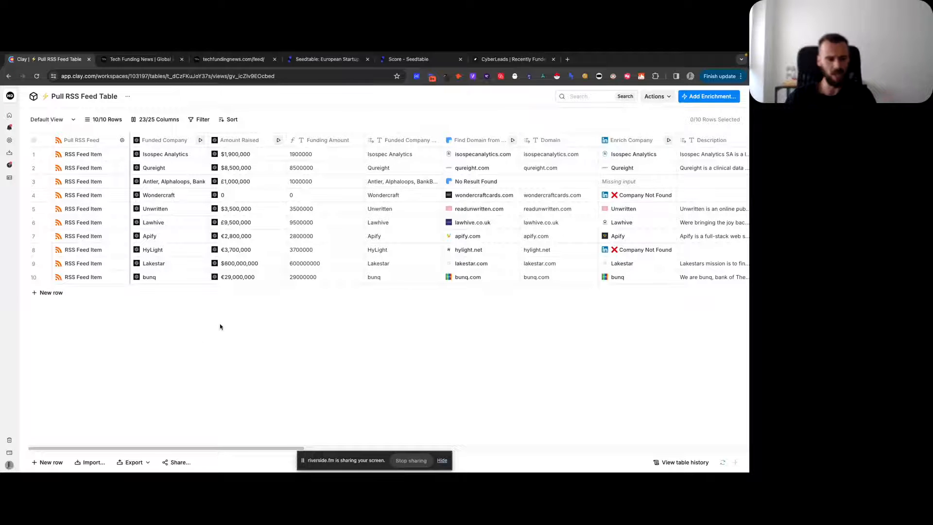
{"action": "mouse_move", "coordinate": [160, 299]}
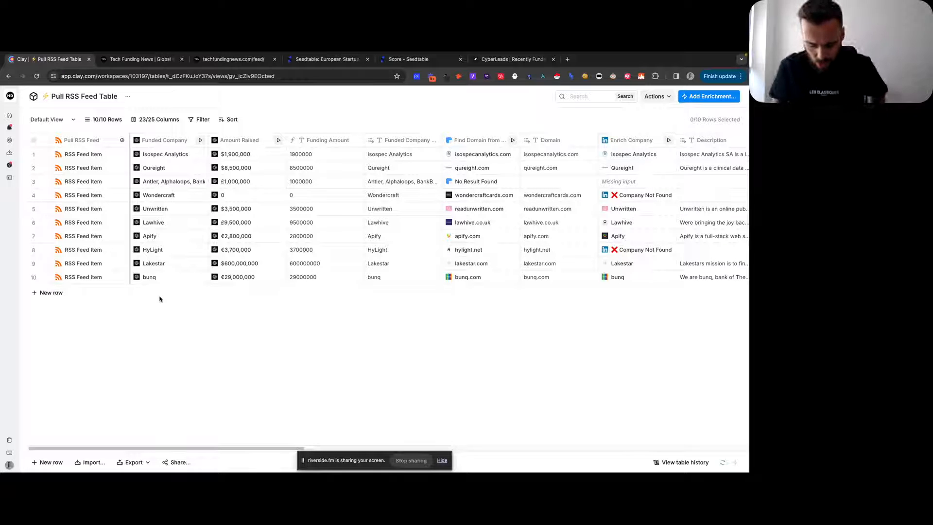
{"action": "left_click", "coordinate": [83, 153]}
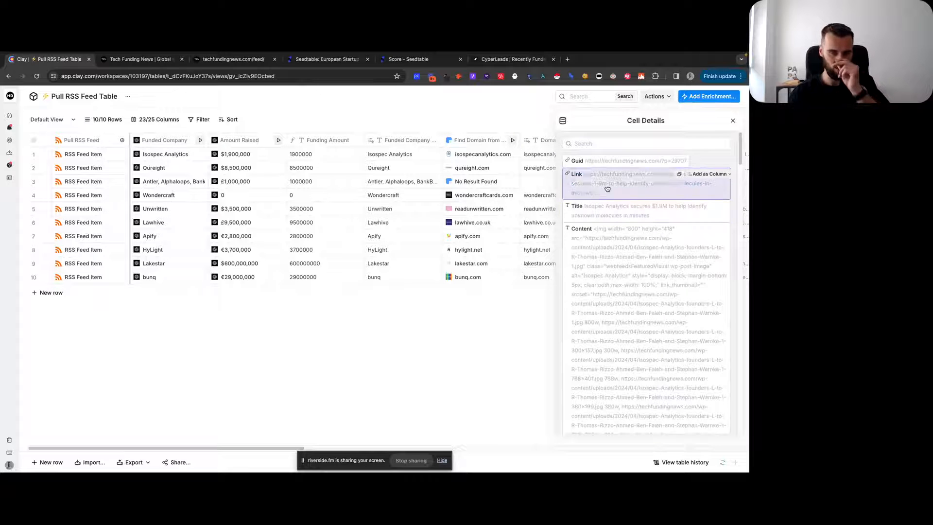
{"action": "scroll", "scroll_direction": "down", "scroll_amount": 3}
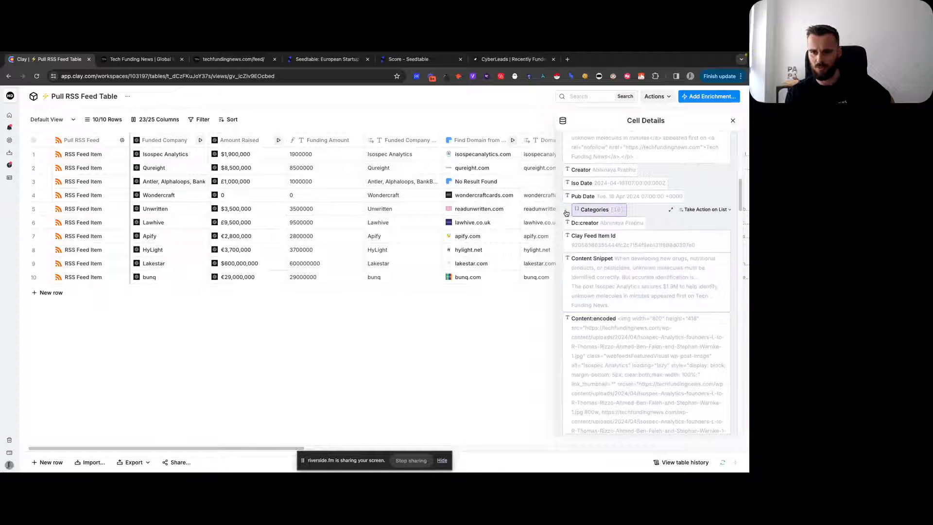
{"action": "left_click", "coordinate": [593, 210]}
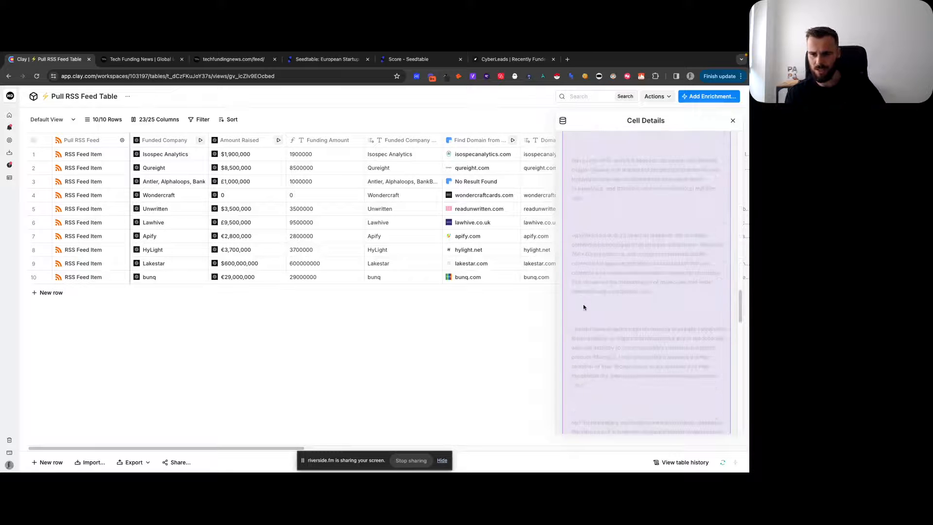
{"action": "left_click", "coordinate": [733, 120]}
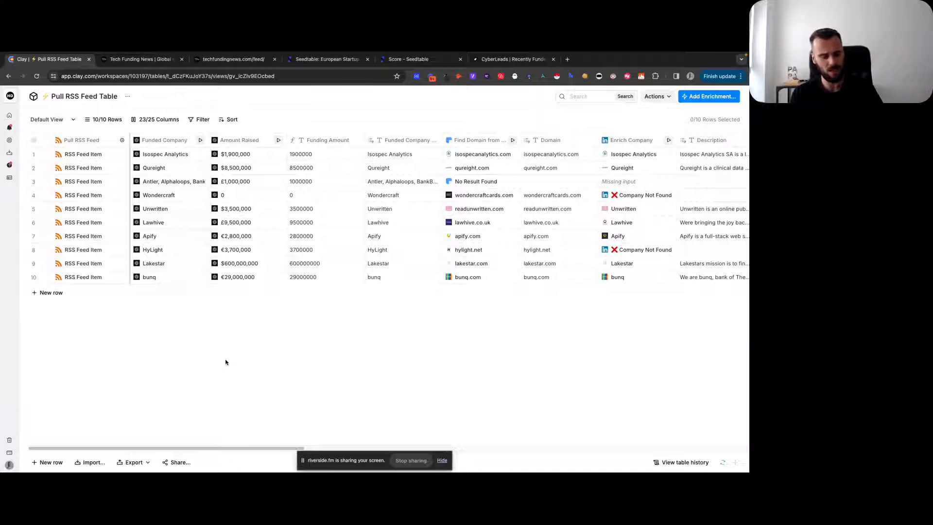
{"action": "mouse_move", "coordinate": [230, 329]}
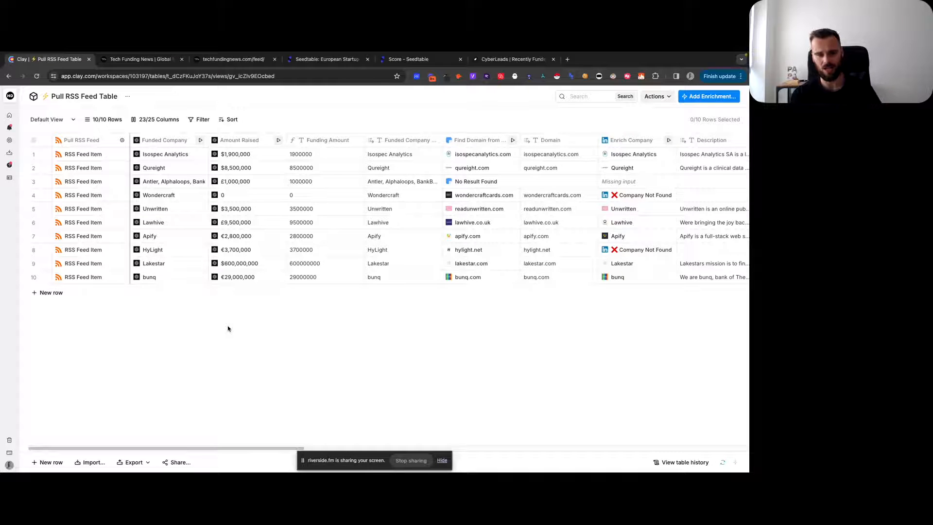
{"action": "mouse_move", "coordinate": [219, 344]}
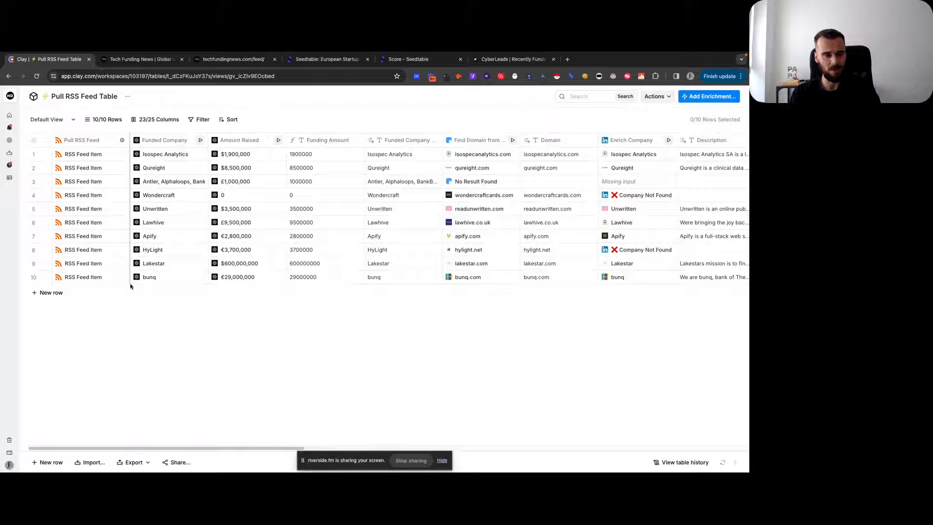
{"action": "left_click", "coordinate": [84, 153]}
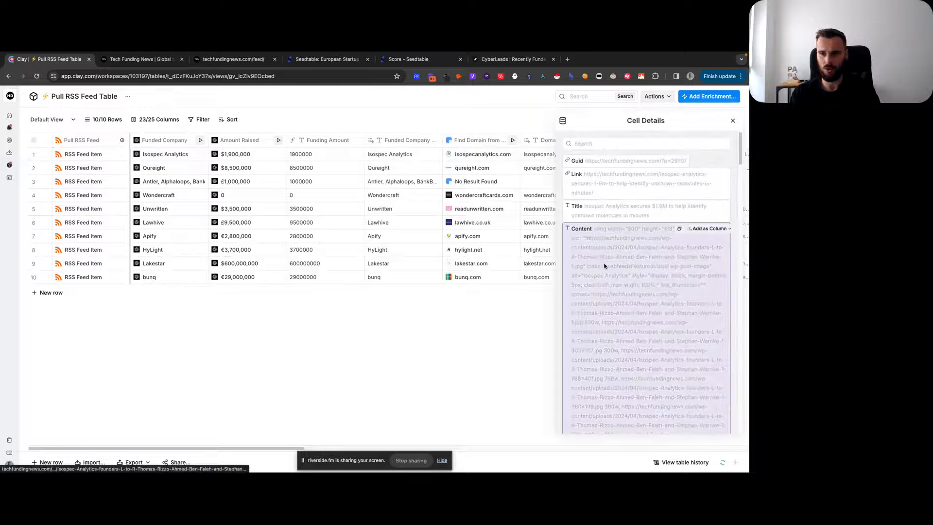
{"action": "scroll", "scroll_direction": "down", "scroll_amount": 3}
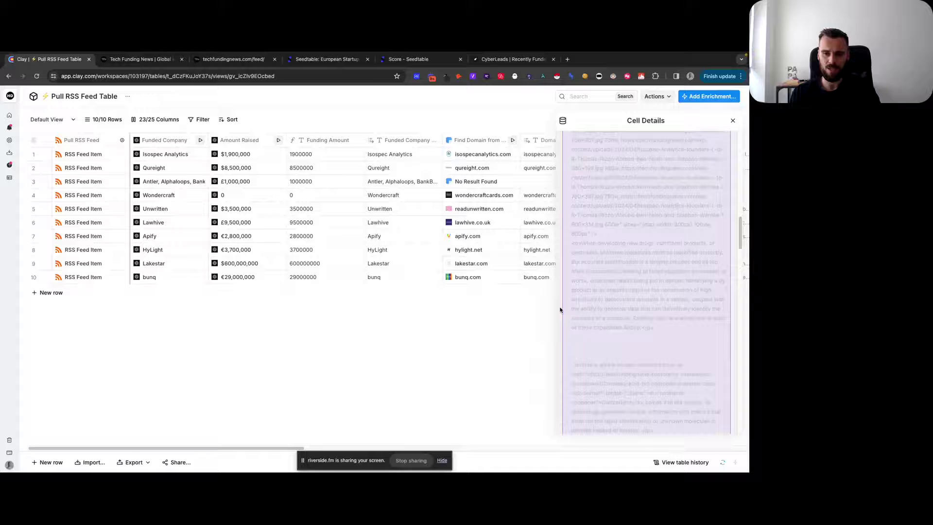
{"action": "left_click", "coordinate": [733, 120]}
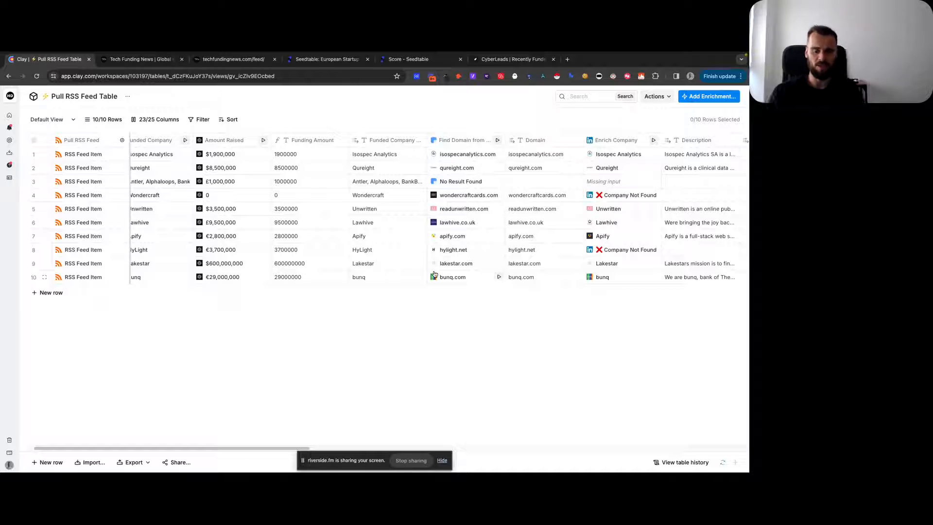
{"action": "mouse_move", "coordinate": [406, 302]}
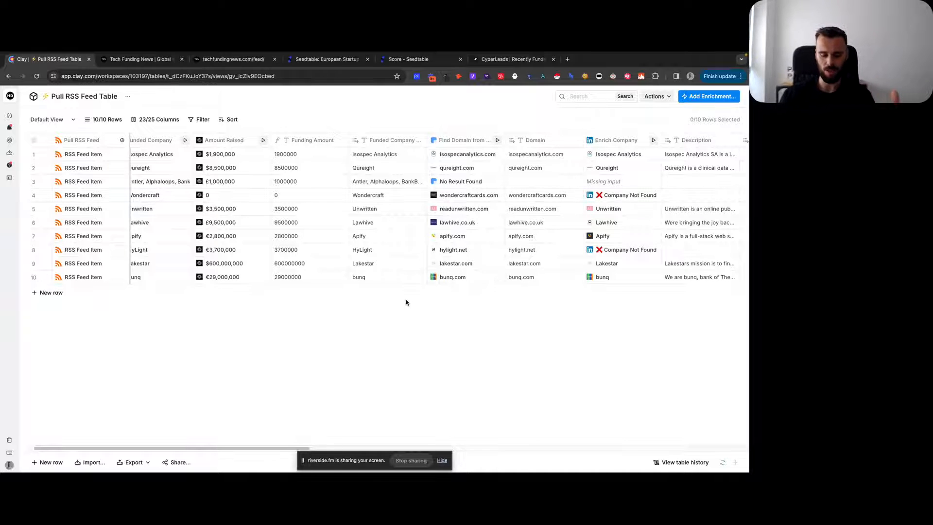
{"action": "mouse_move", "coordinate": [344, 314]}
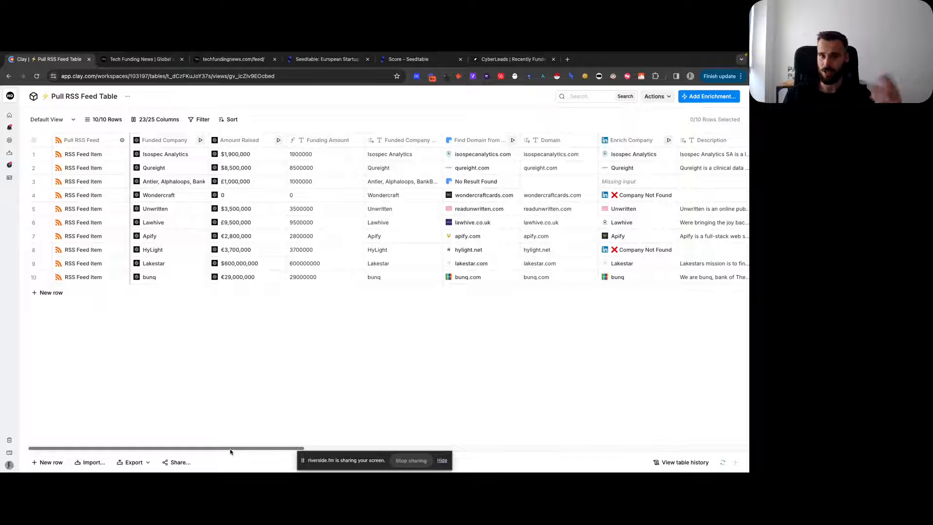
Scroll across the enriched columns and inspect Qureight's outsourced departments result
{"action": "scroll", "scroll_direction": "right", "scroll_amount": 3}
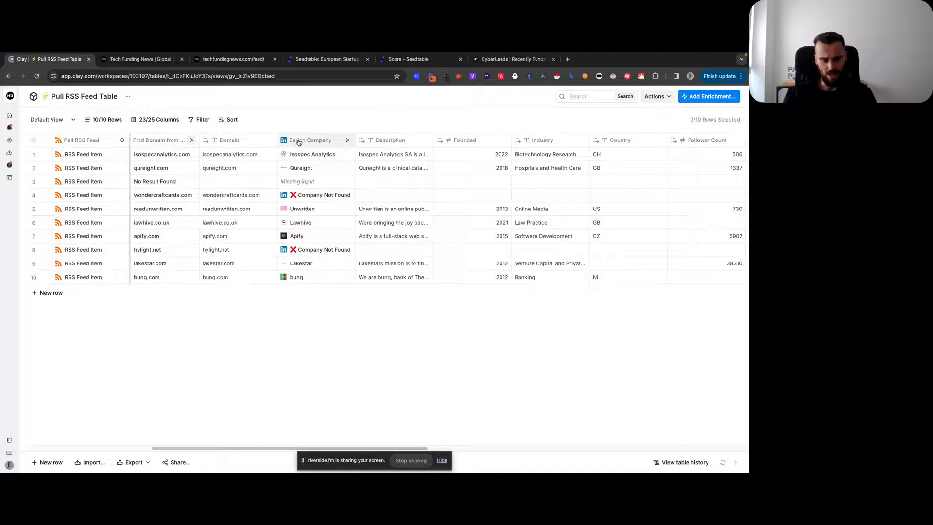
{"action": "scroll", "scroll_direction": "right", "scroll_amount": 3}
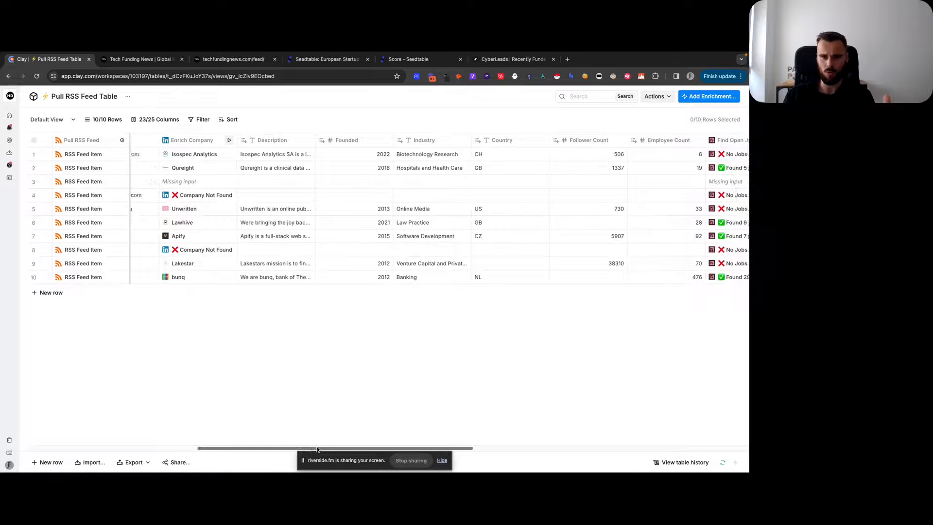
{"action": "scroll", "scroll_direction": "right", "scroll_amount": 3}
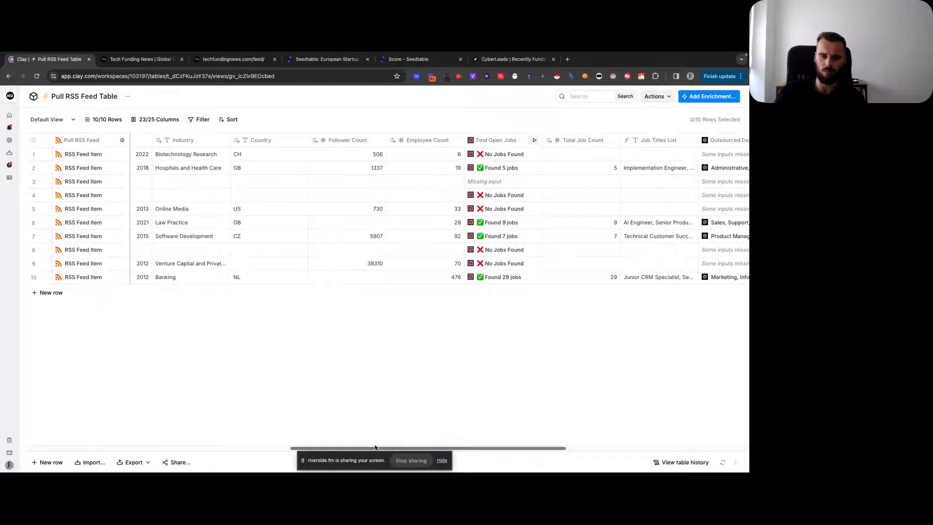
{"action": "mouse_move", "coordinate": [384, 392]}
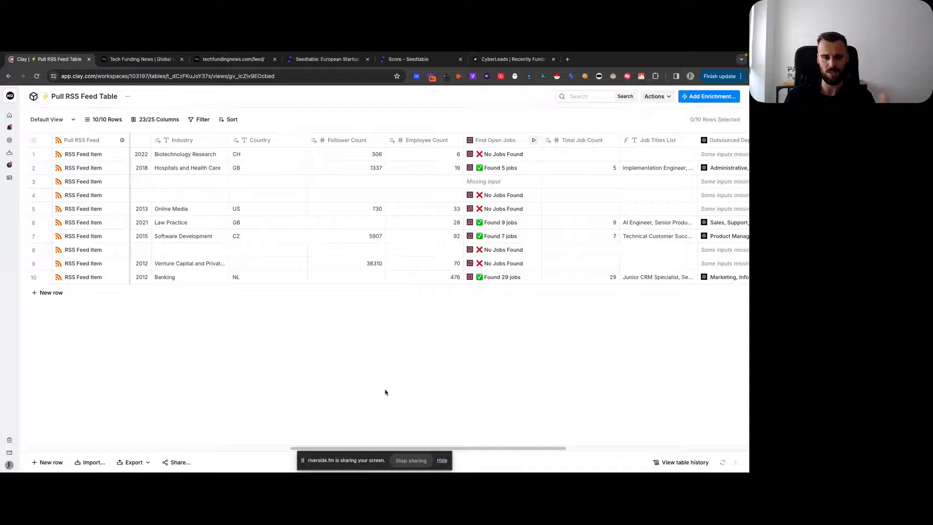
{"action": "scroll", "scroll_direction": "right", "scroll_amount": 3}
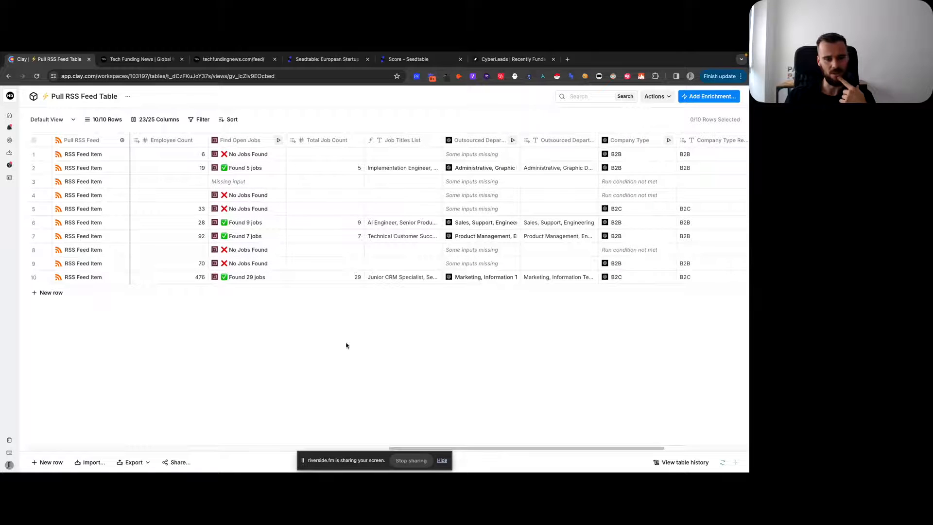
{"action": "mouse_move", "coordinate": [352, 351]}
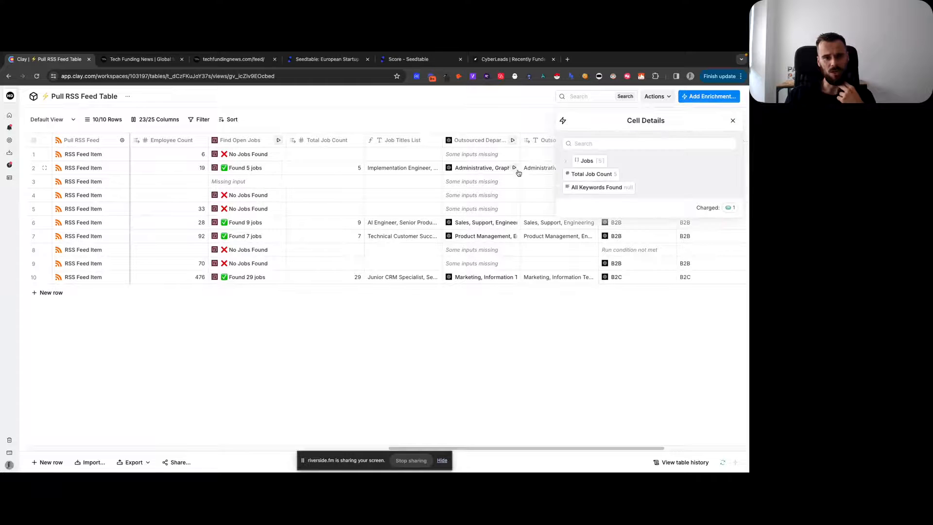
{"action": "left_click", "coordinate": [402, 140]}
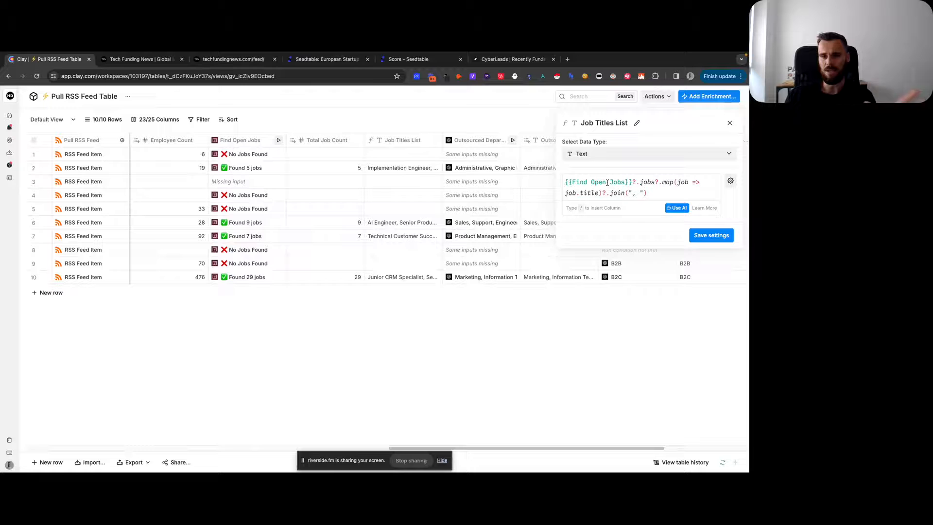
Close the Job Titles List settings, check row 6's job titles, and reveal the Score column
{"action": "left_click", "coordinate": [730, 123]}
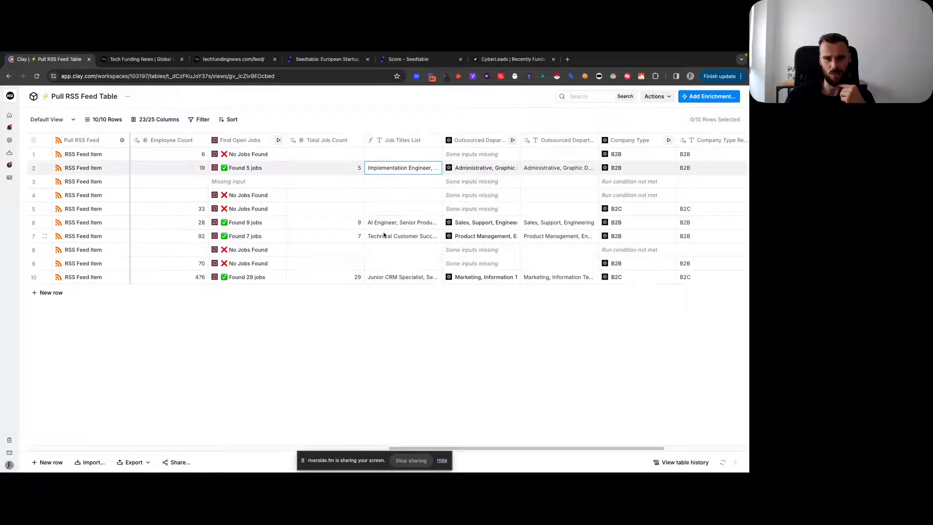
{"action": "left_click", "coordinate": [401, 222]}
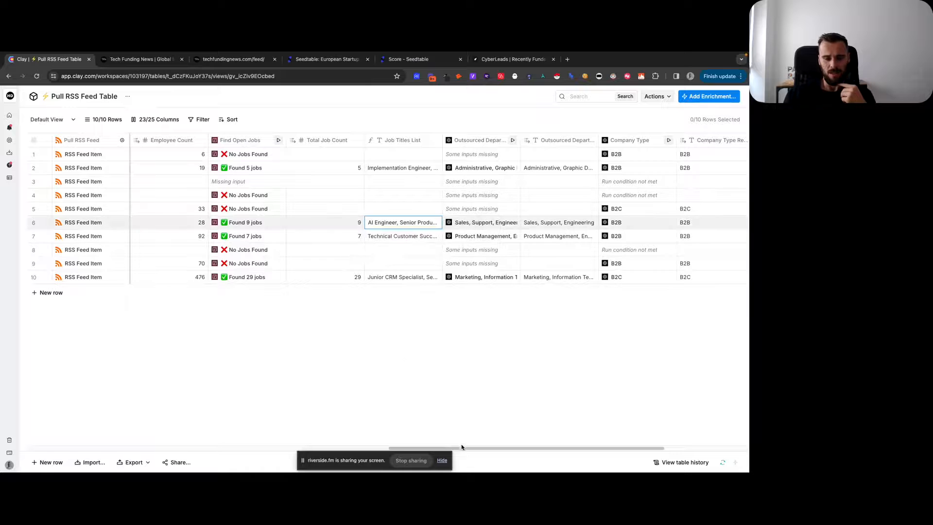
{"action": "scroll", "scroll_direction": "right", "scroll_amount": 3}
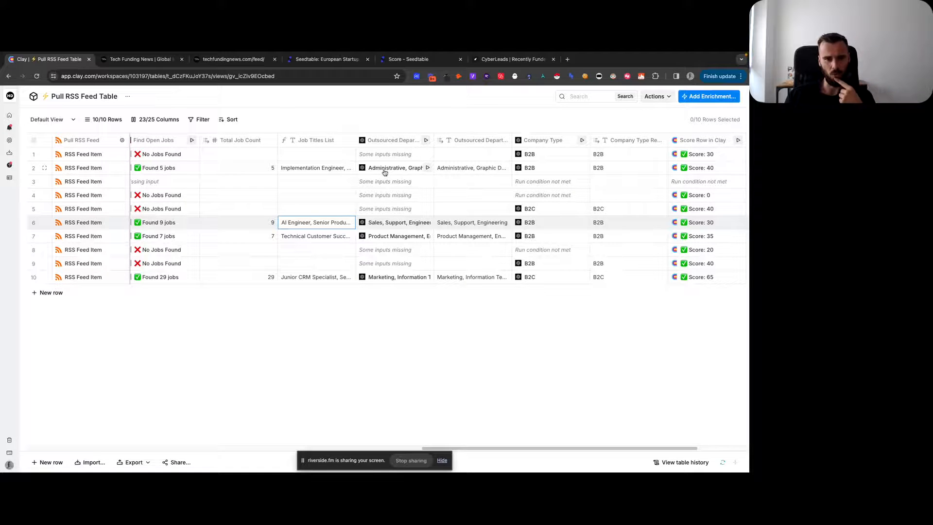
{"action": "mouse_move", "coordinate": [376, 126]}
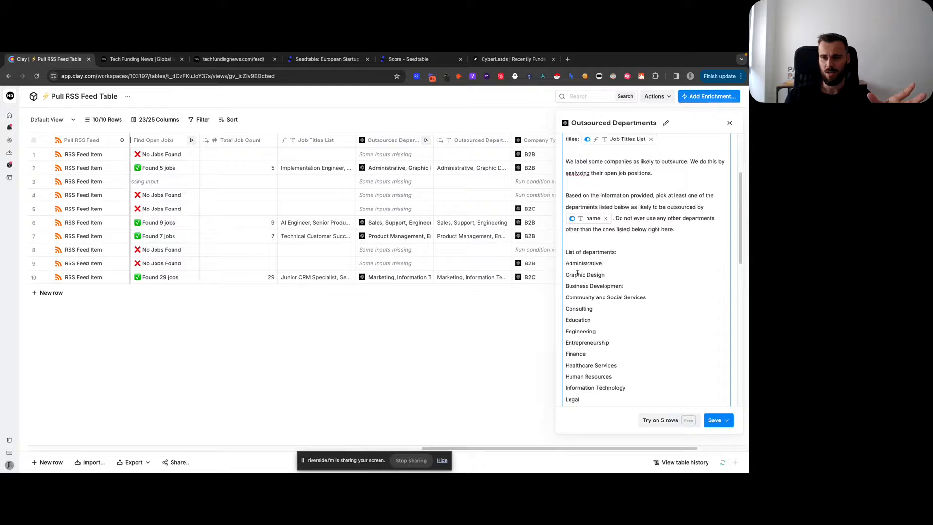
{"action": "scroll", "scroll_direction": "down", "scroll_amount": 3}
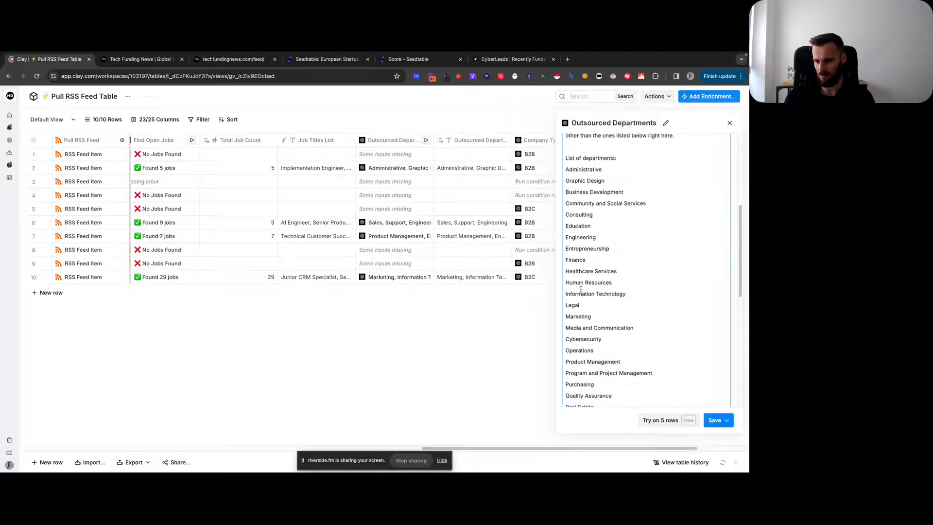
{"action": "scroll", "scroll_direction": "down", "scroll_amount": 3}
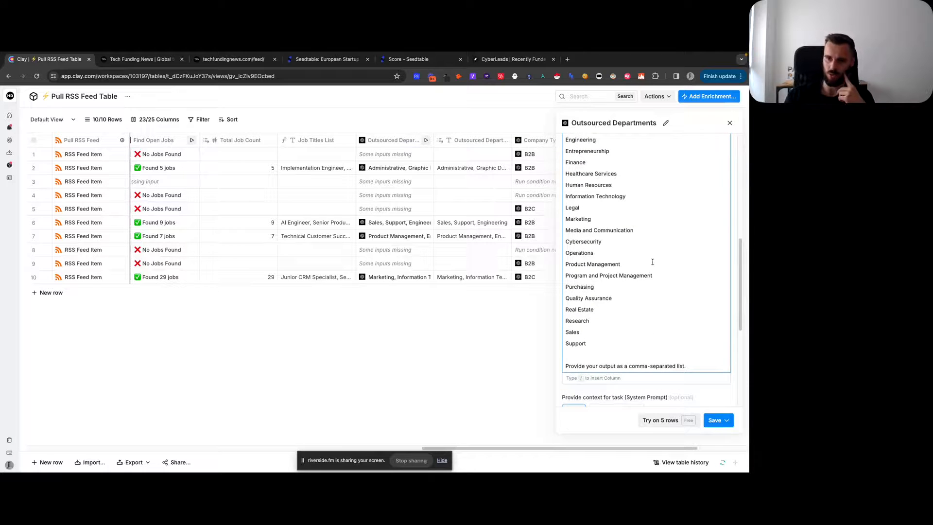
{"action": "left_click", "coordinate": [730, 123]}
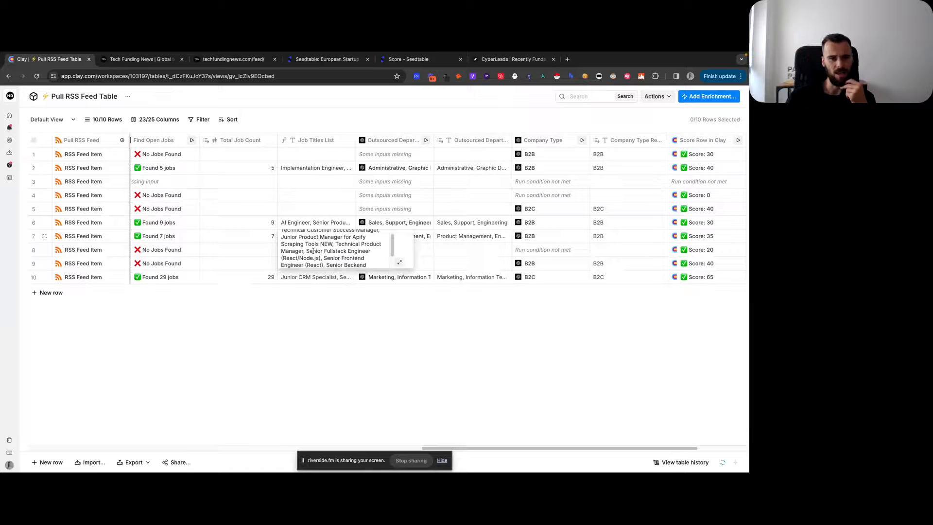
{"action": "scroll", "scroll_direction": "down", "scroll_amount": 3}
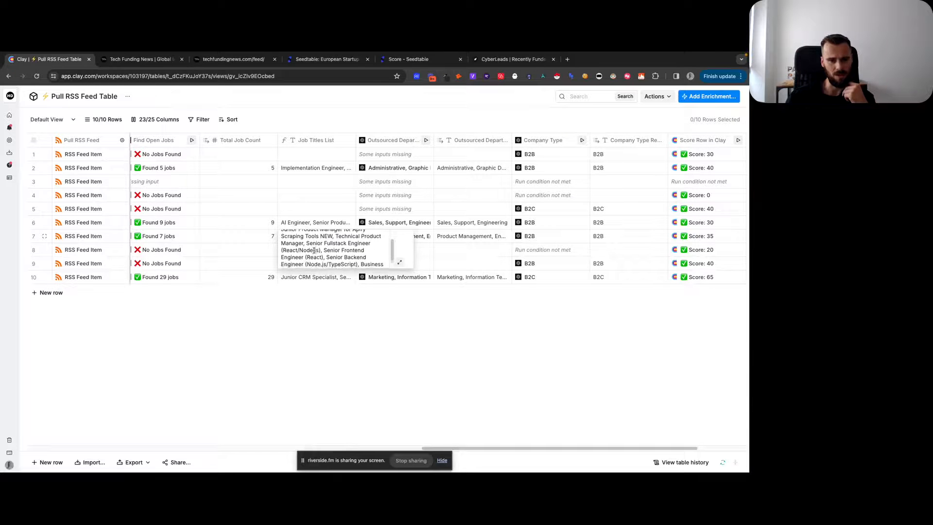
{"action": "scroll", "scroll_direction": "down", "scroll_amount": 3}
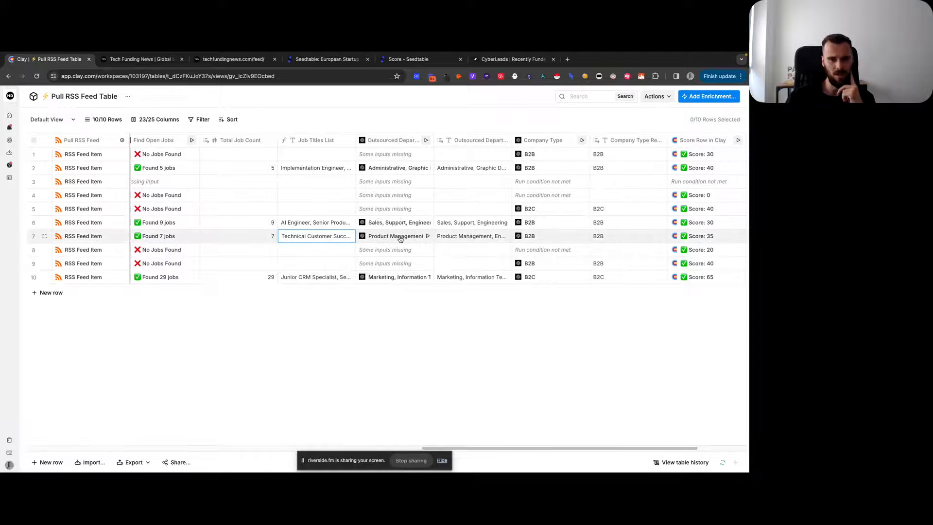
{"action": "left_click", "coordinate": [471, 236]}
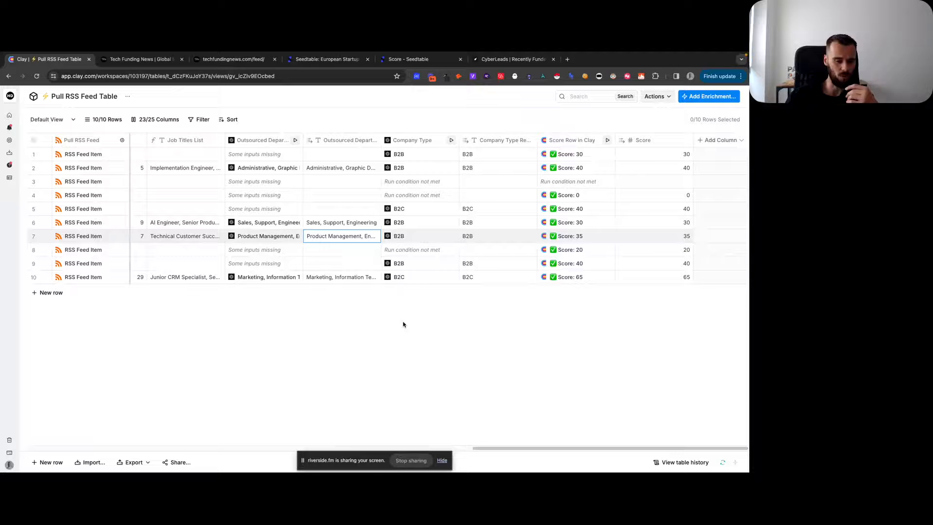
{"action": "mouse_move", "coordinate": [400, 349]}
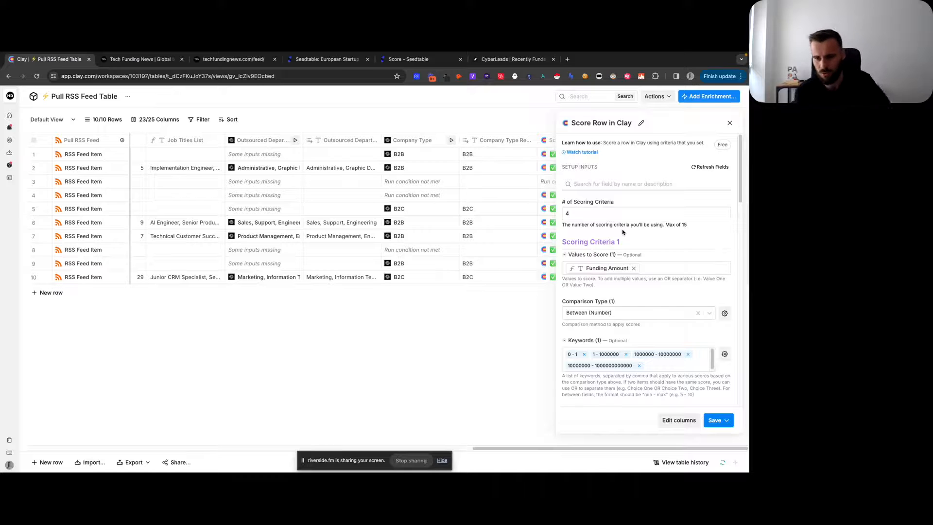
{"action": "scroll", "scroll_direction": "down", "scroll_amount": 3}
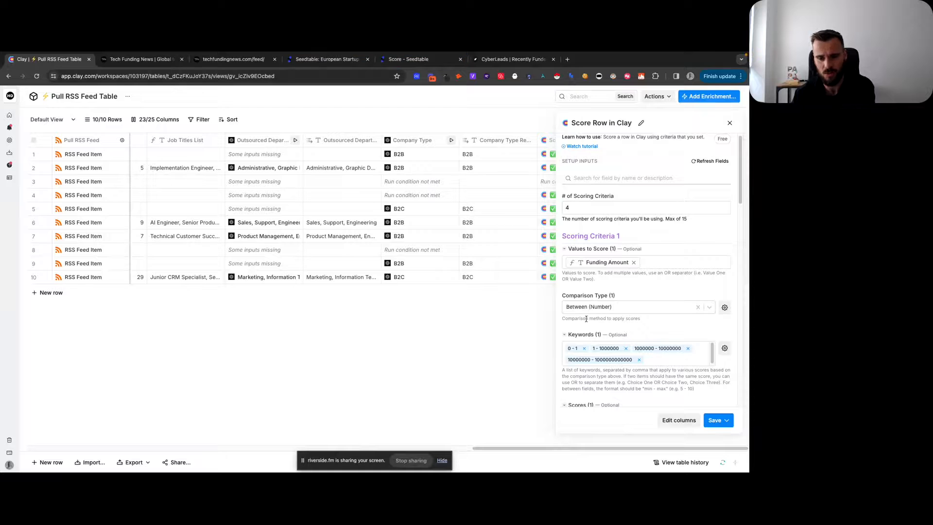
{"action": "scroll", "scroll_direction": "down", "scroll_amount": 3}
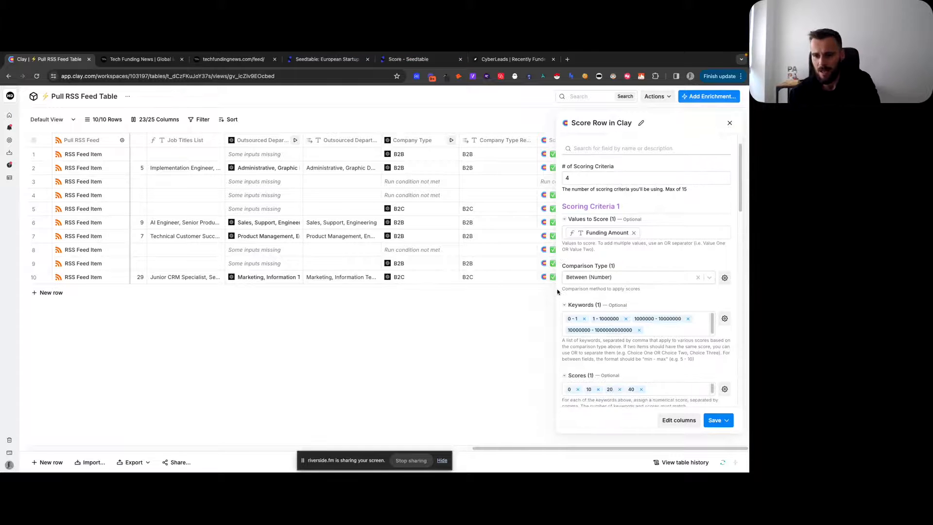
{"action": "scroll", "scroll_direction": "down", "scroll_amount": 3}
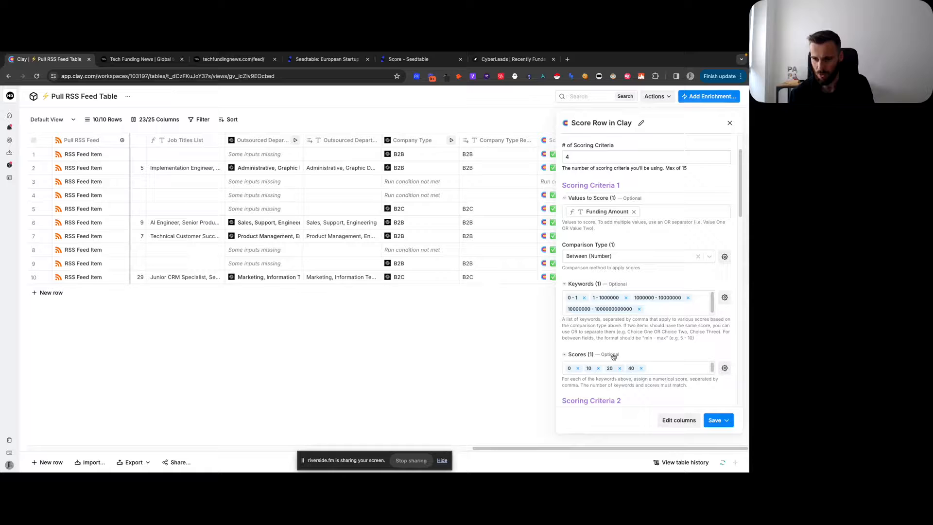
{"action": "scroll", "scroll_direction": "down", "scroll_amount": 3}
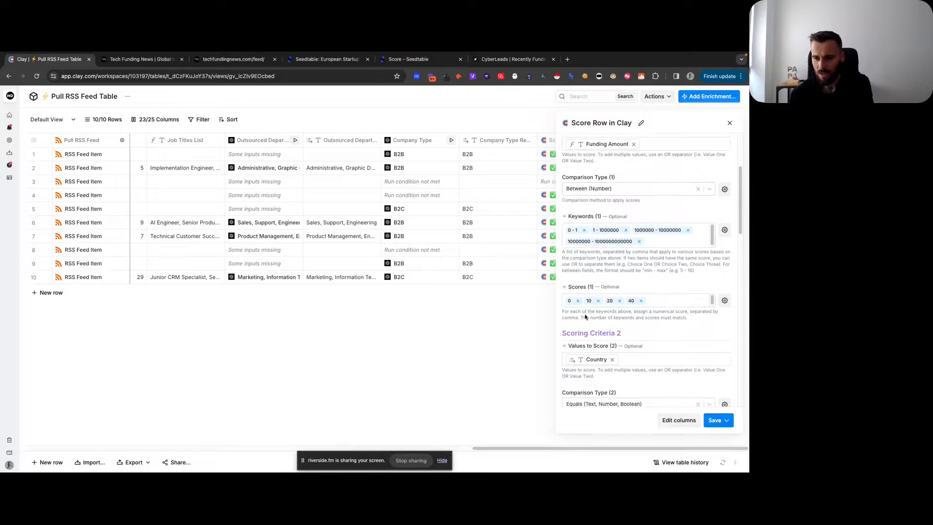
{"action": "scroll", "scroll_direction": "down", "scroll_amount": 3}
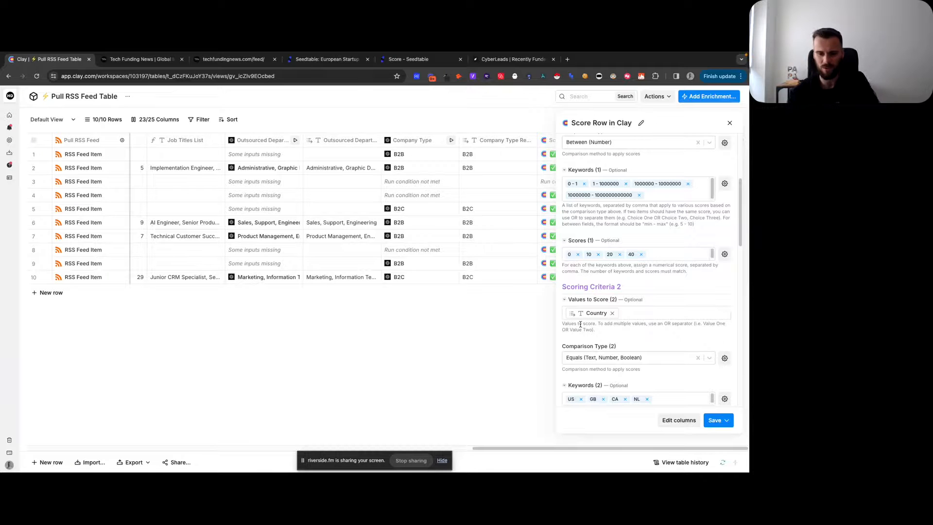
{"action": "scroll", "scroll_direction": "down", "scroll_amount": 3}
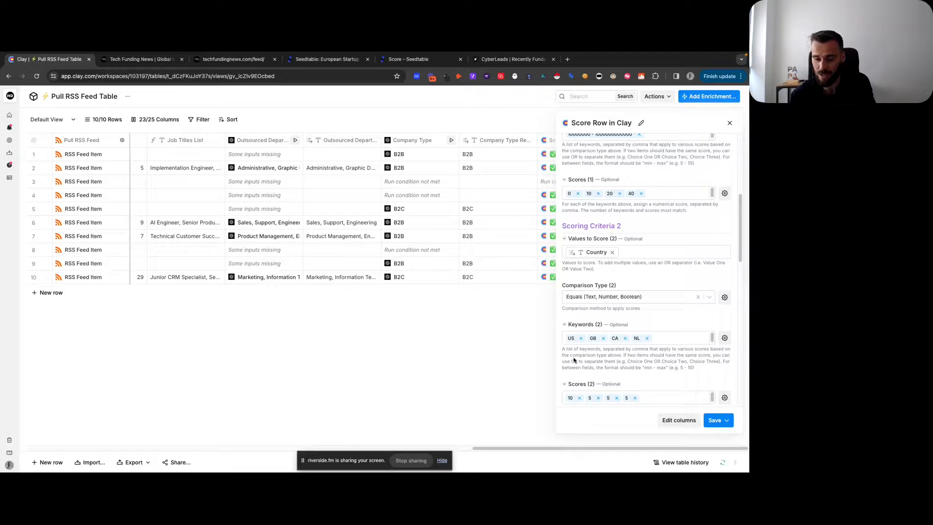
{"action": "scroll", "scroll_direction": "down", "scroll_amount": 3}
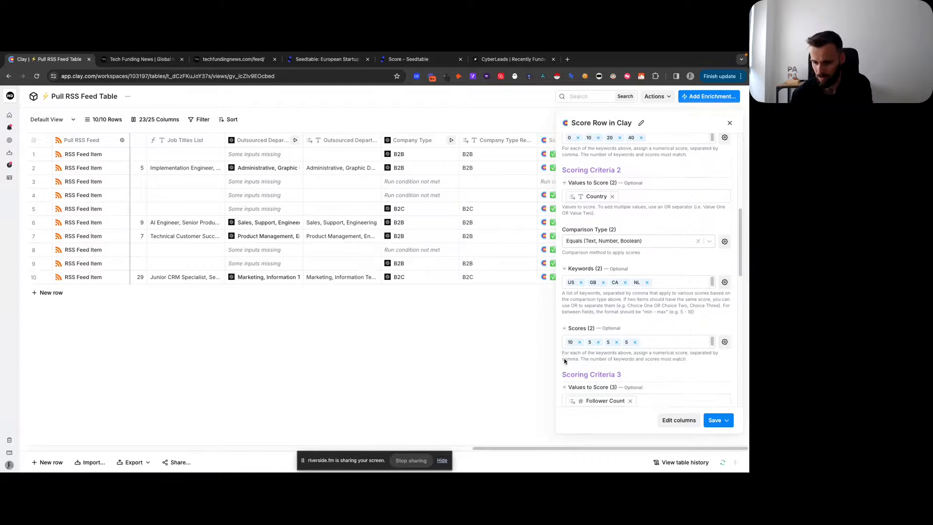
{"action": "scroll", "scroll_direction": "up", "scroll_amount": 3}
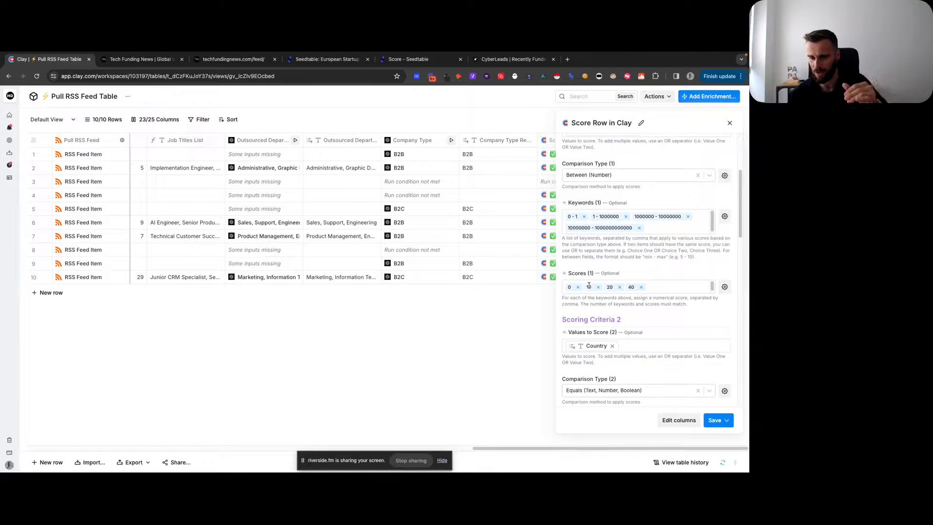
{"action": "scroll", "scroll_direction": "down", "scroll_amount": 3}
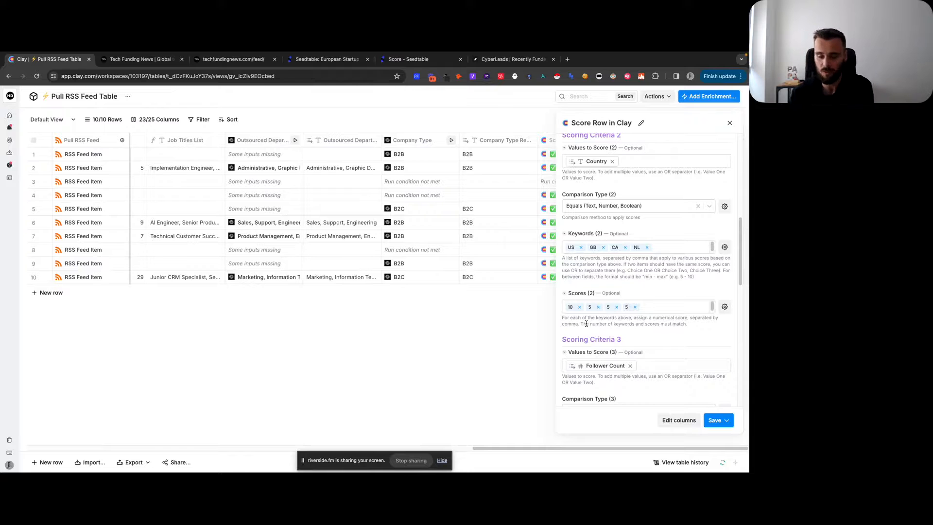
{"action": "scroll", "scroll_direction": "down", "scroll_amount": 3}
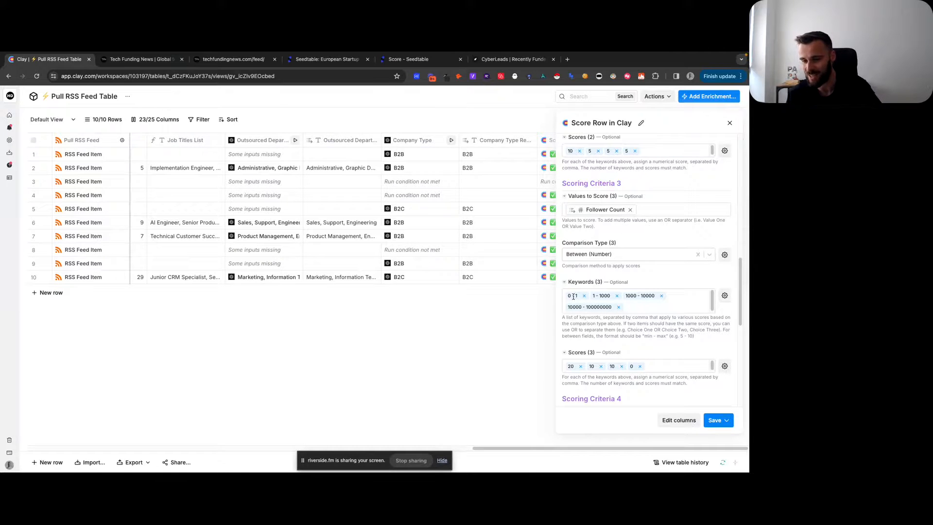
Review the Total Job Count criterion scored 0, 5, 20 and 30, then close the score settings
{"action": "scroll", "scroll_direction": "down", "scroll_amount": 3}
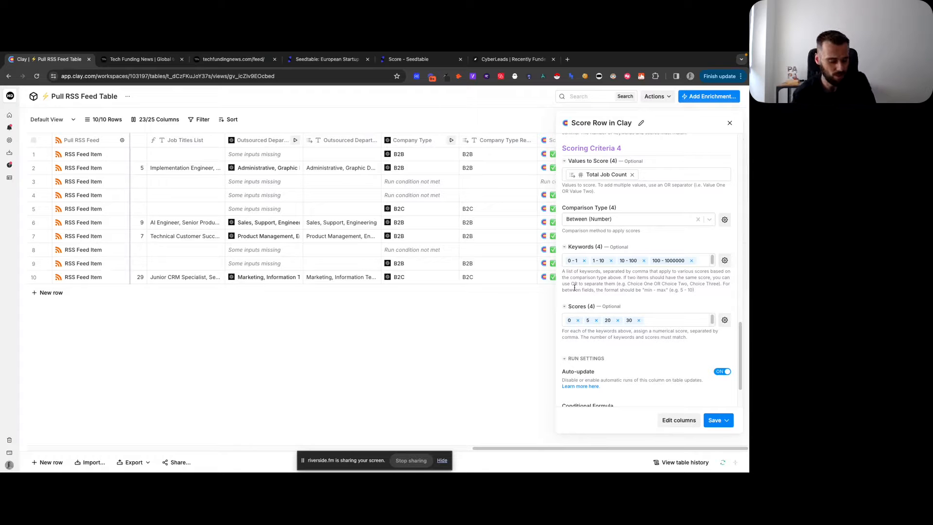
{"action": "left_click", "coordinate": [715, 420]}
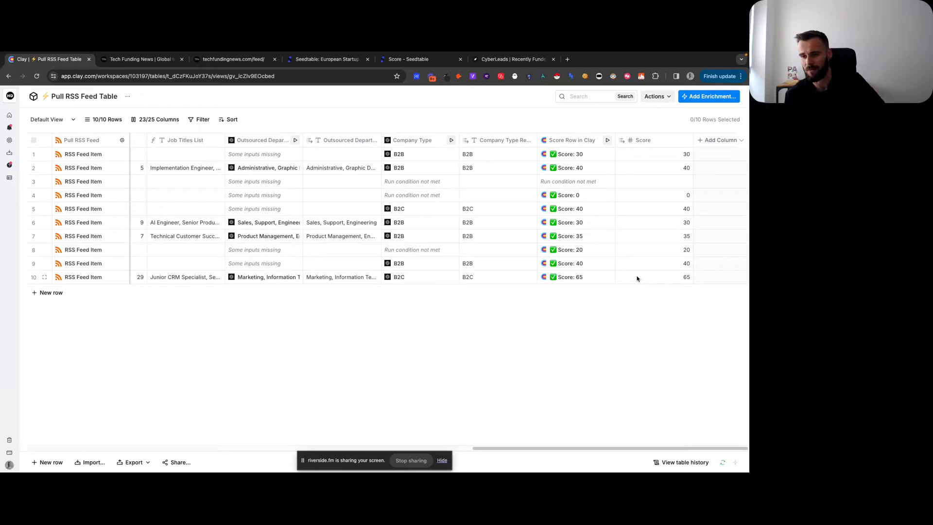
{"action": "mouse_move", "coordinate": [617, 301]}
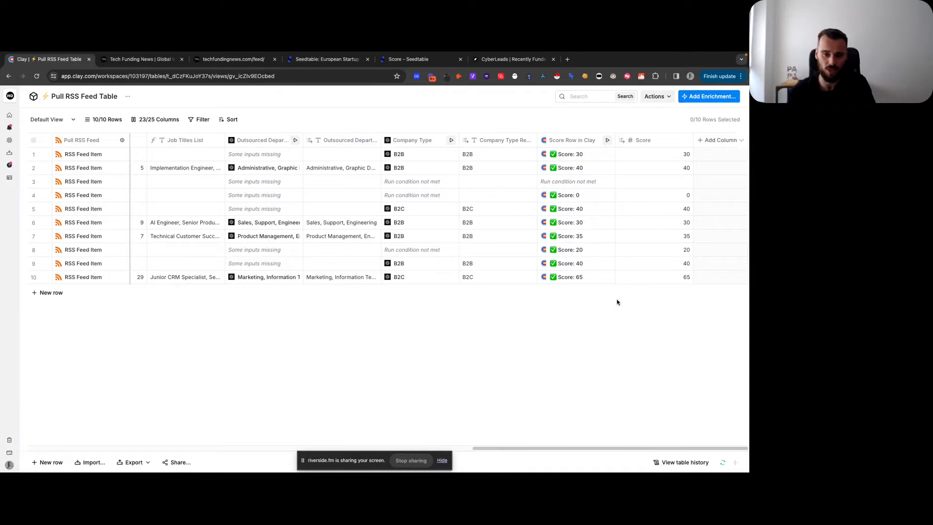
{"action": "left_click", "coordinate": [341, 277]}
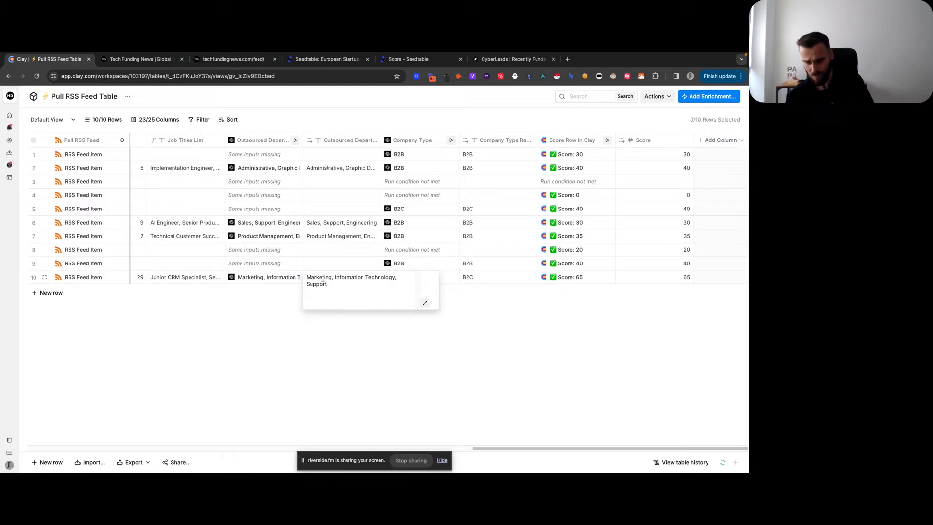
{"action": "left_click", "coordinate": [341, 235]}
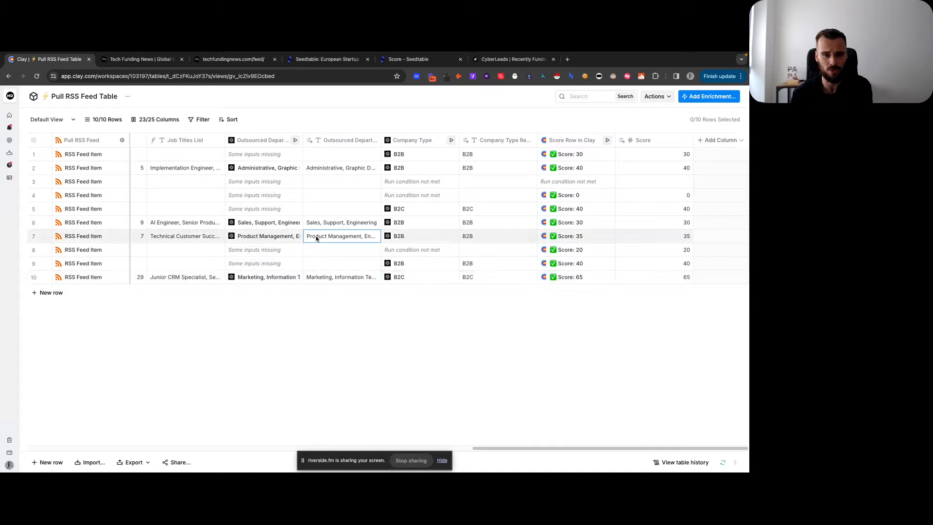
{"action": "mouse_move", "coordinate": [333, 327]}
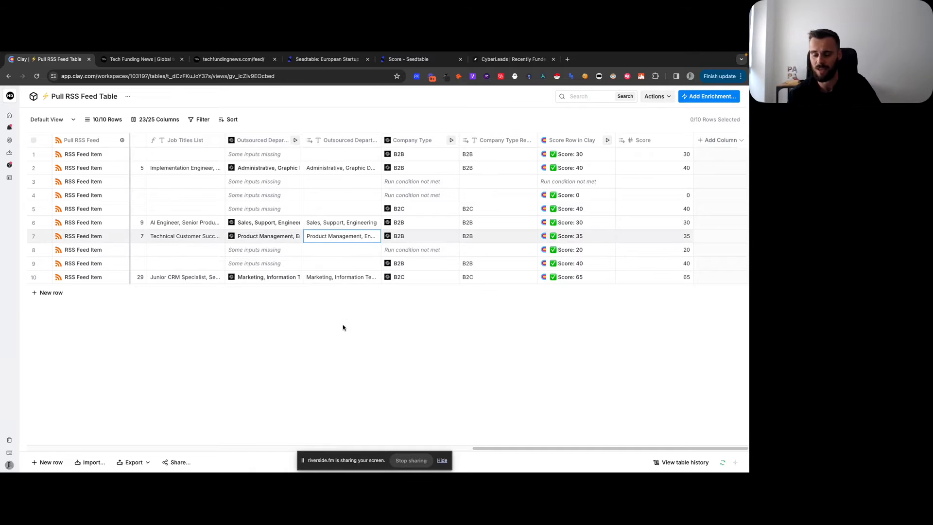
{"action": "mouse_move", "coordinate": [440, 368]}
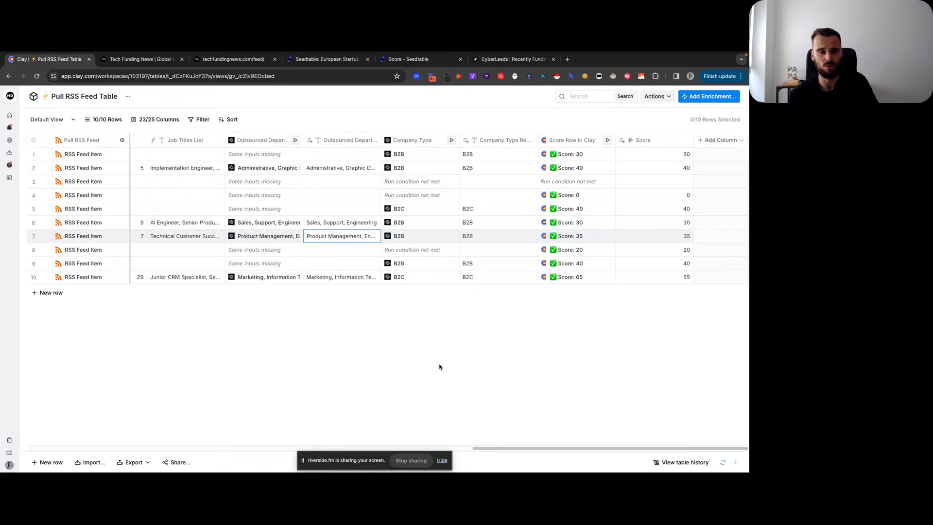